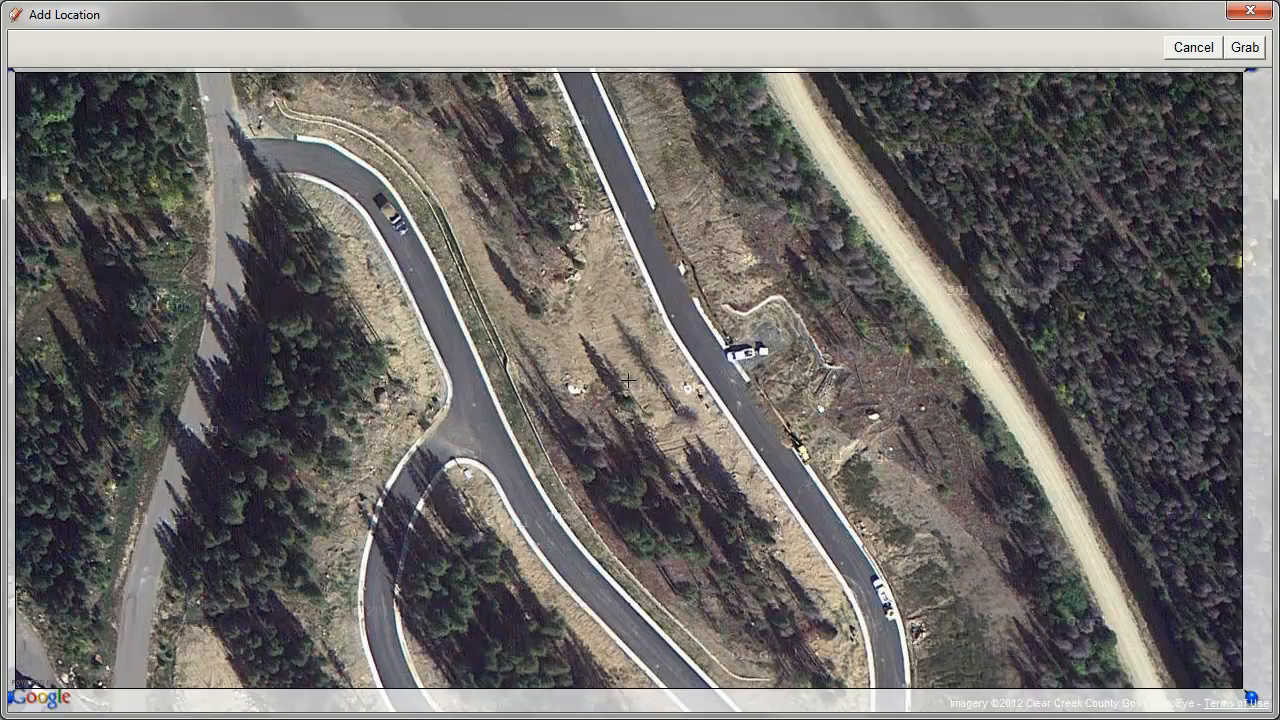
Step: Grab the satellite area as terrain, toggle terrain layers for contours, and send the site section to LayOut
{"action": "left_click", "coordinate": [1244, 48]}
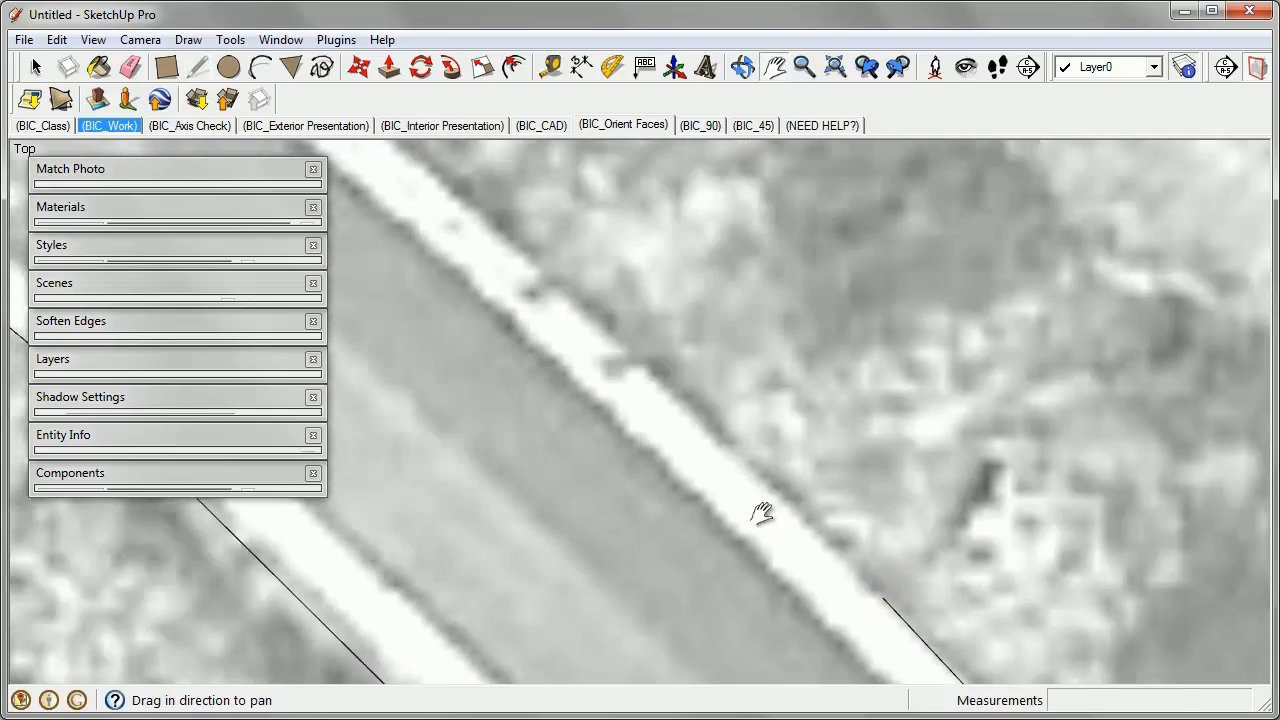
{"action": "left_click", "coordinate": [912, 124]}
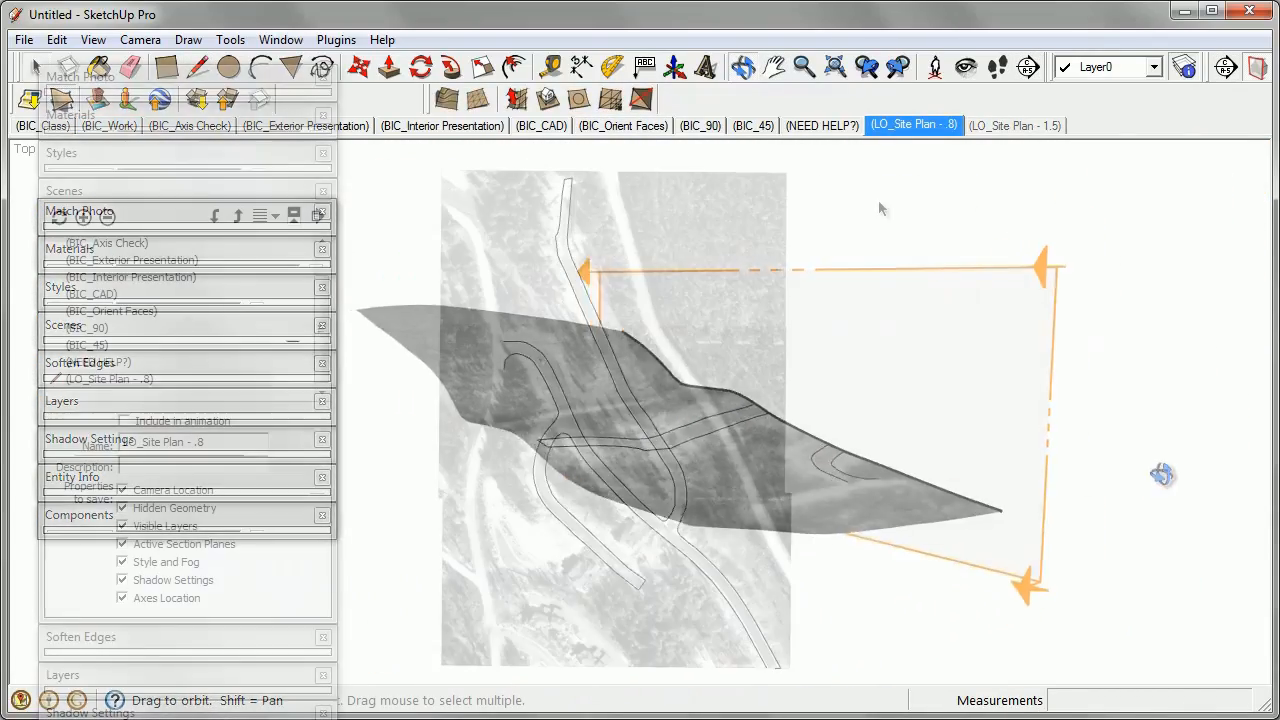
{"action": "left_click", "coordinate": [912, 124]}
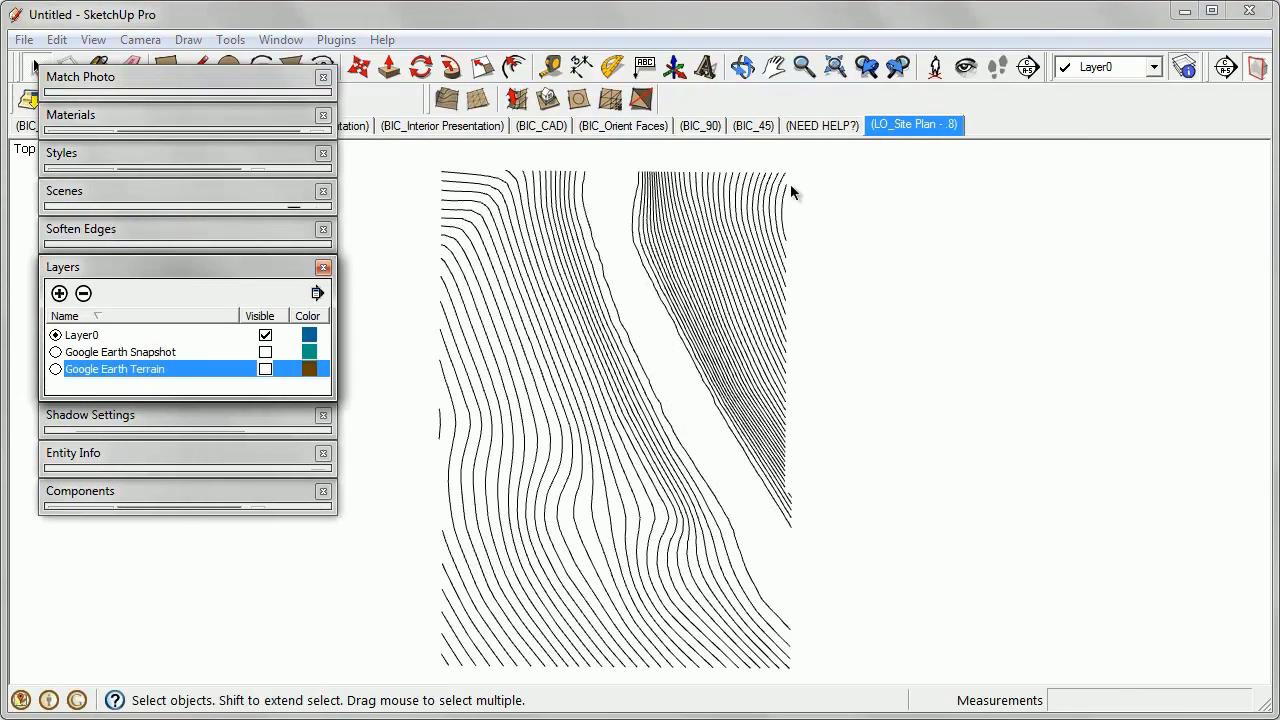
{"action": "left_click", "coordinate": [24, 40]}
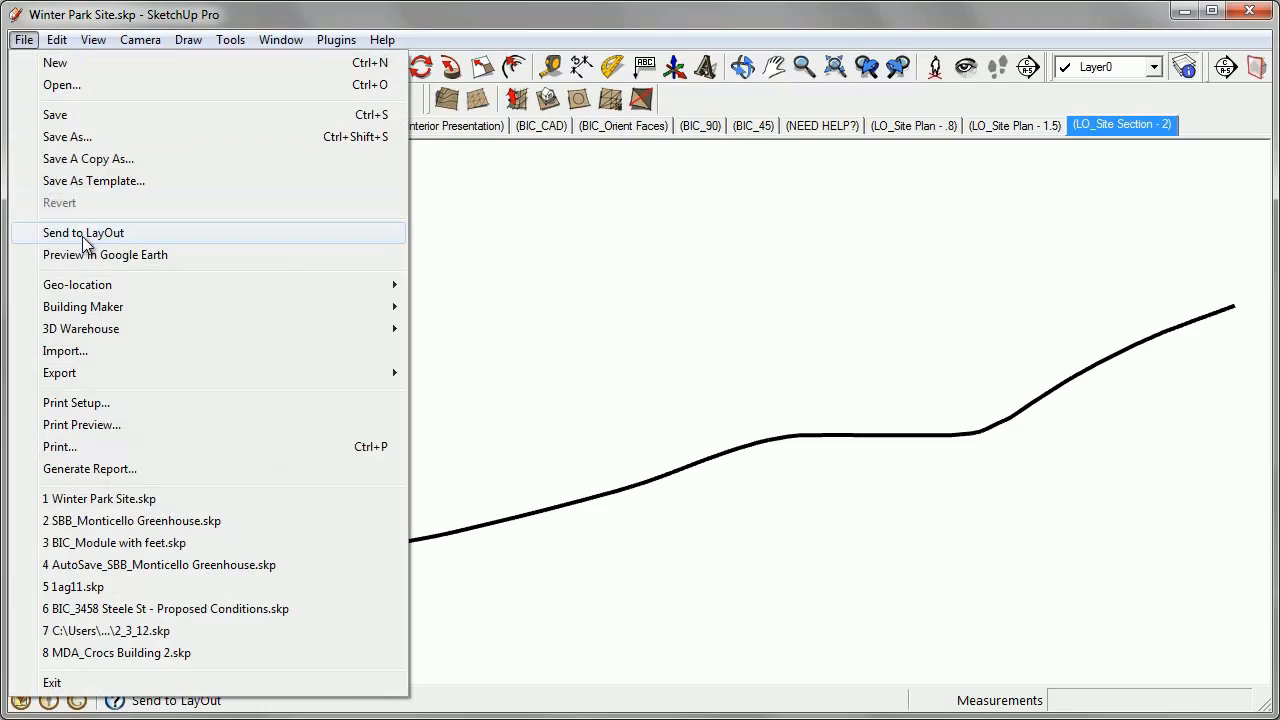
{"action": "left_click", "coordinate": [84, 232]}
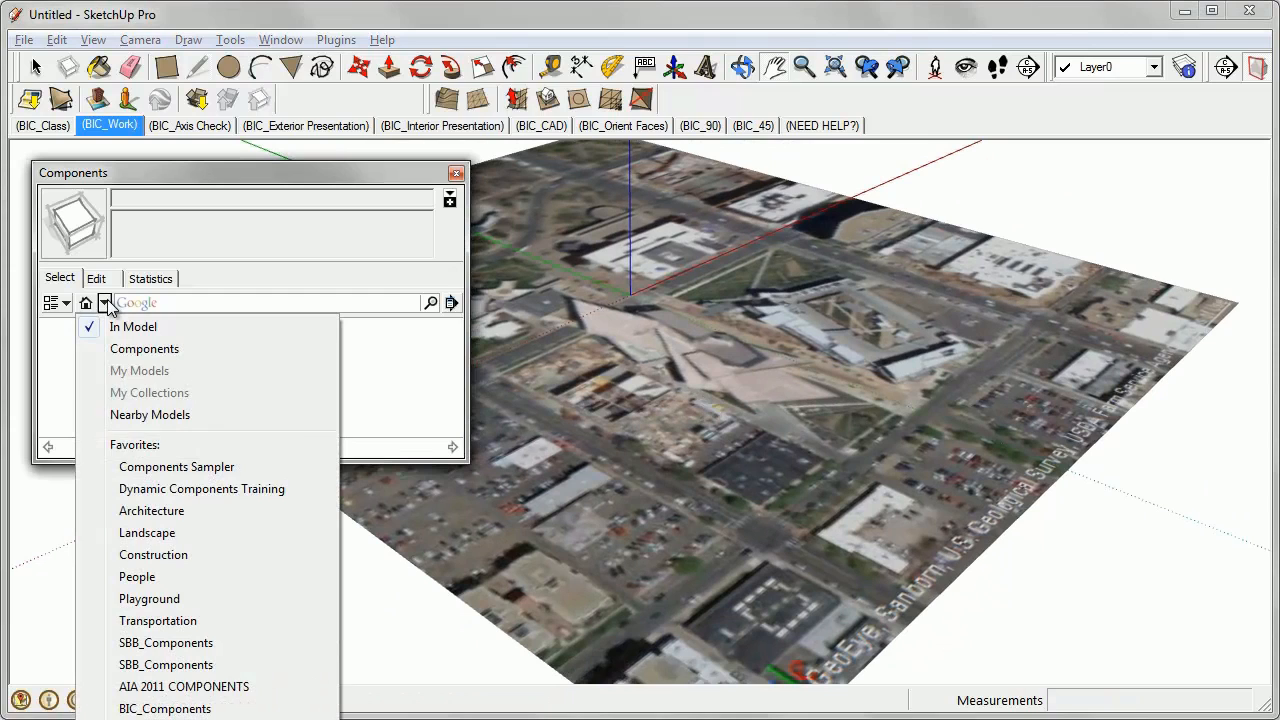
Step: Load the Nearby Models buildings around the downtown site and orbit to review them
{"action": "left_click", "coordinate": [148, 414]}
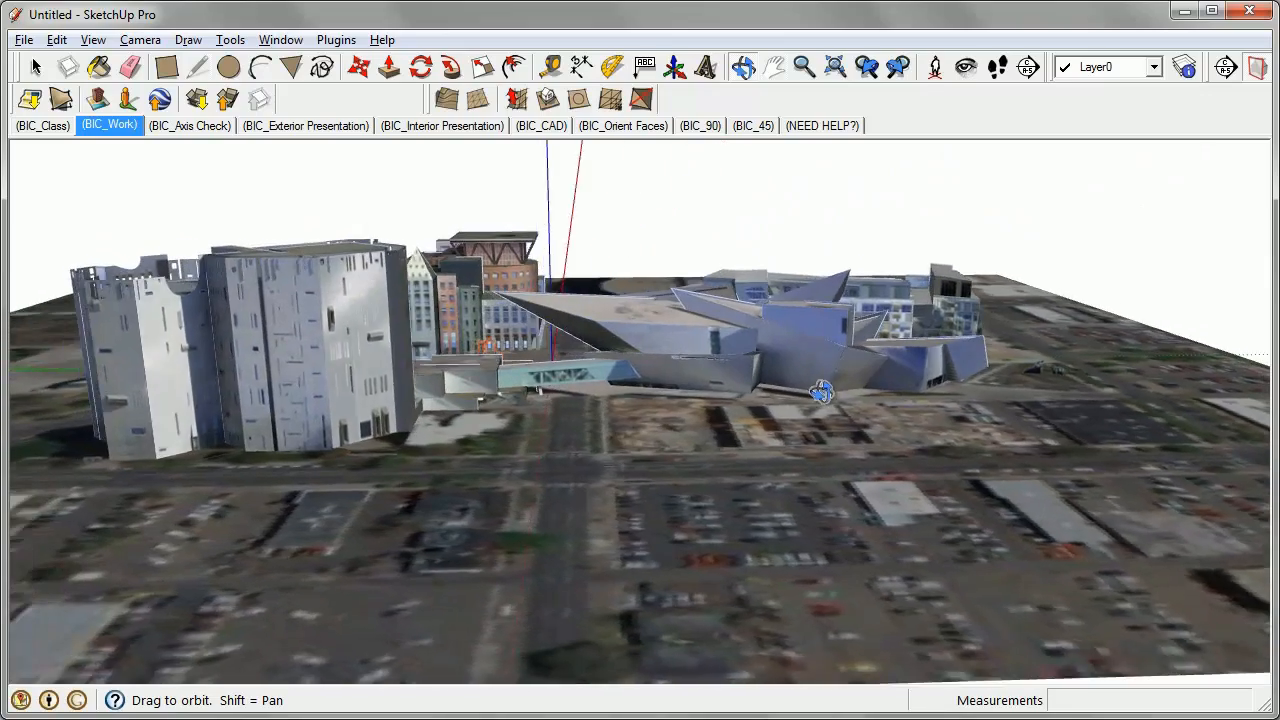
{"action": "left_click_drag", "start_coordinate": [820, 390], "coordinate": [1080, 396]}
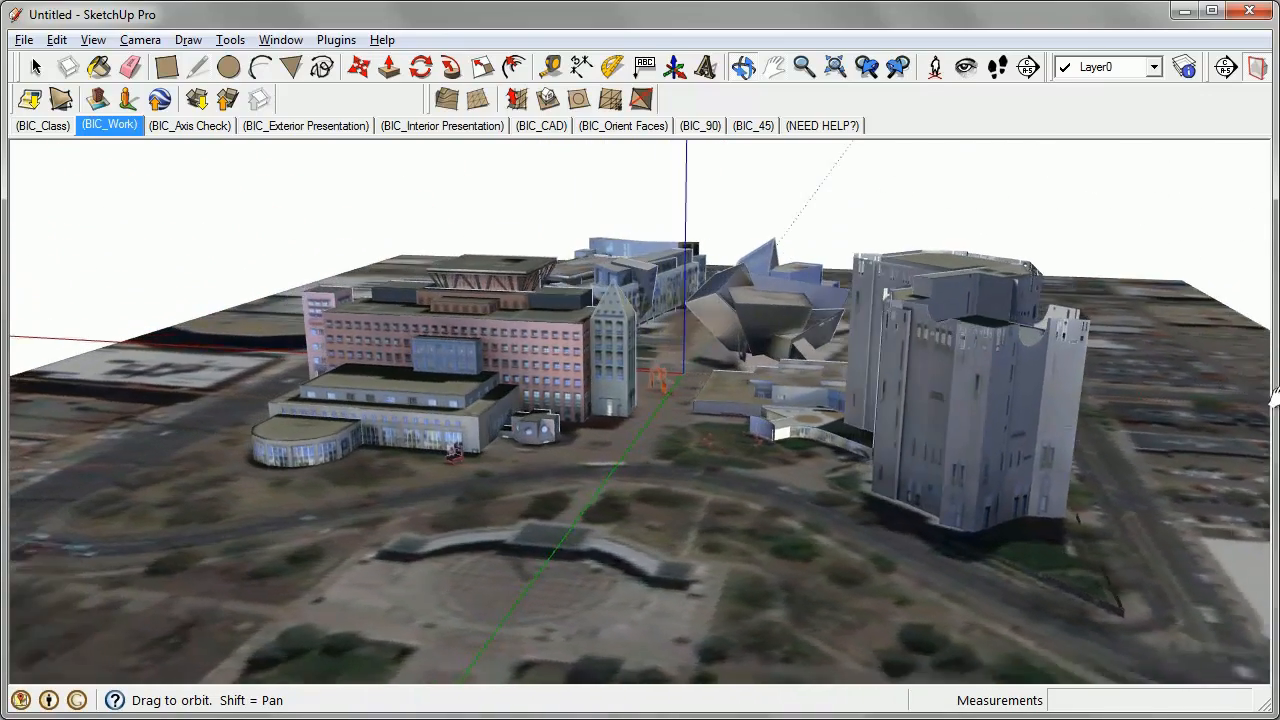
{"action": "left_click", "coordinate": [140, 40]}
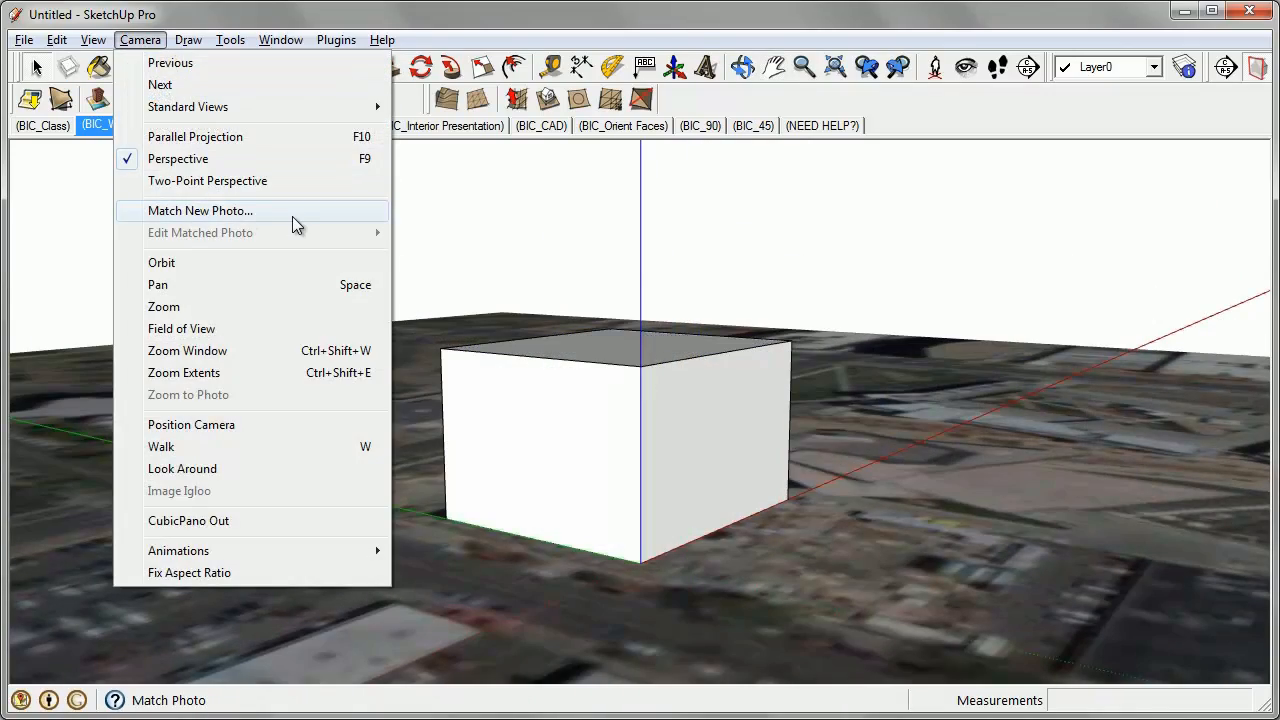
Step: Match a new building photo to the block and project its textures onto the facade
{"action": "left_click", "coordinate": [200, 210]}
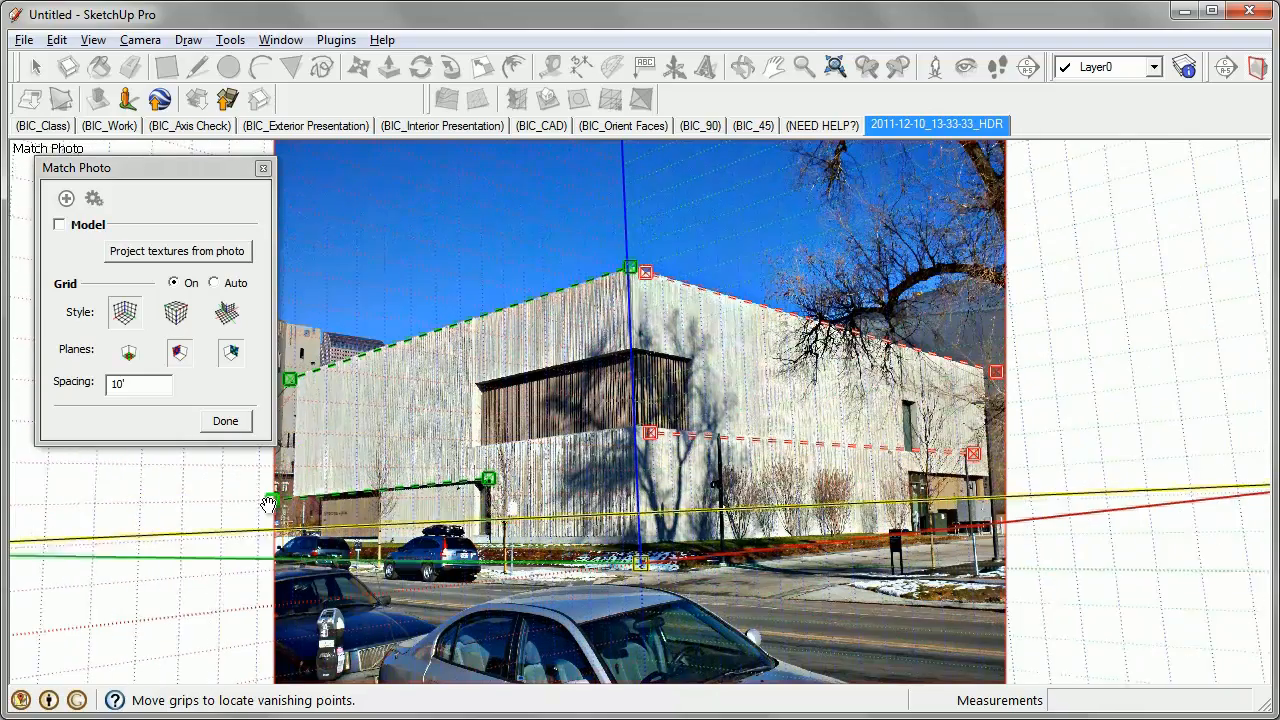
{"action": "left_click", "coordinate": [60, 224]}
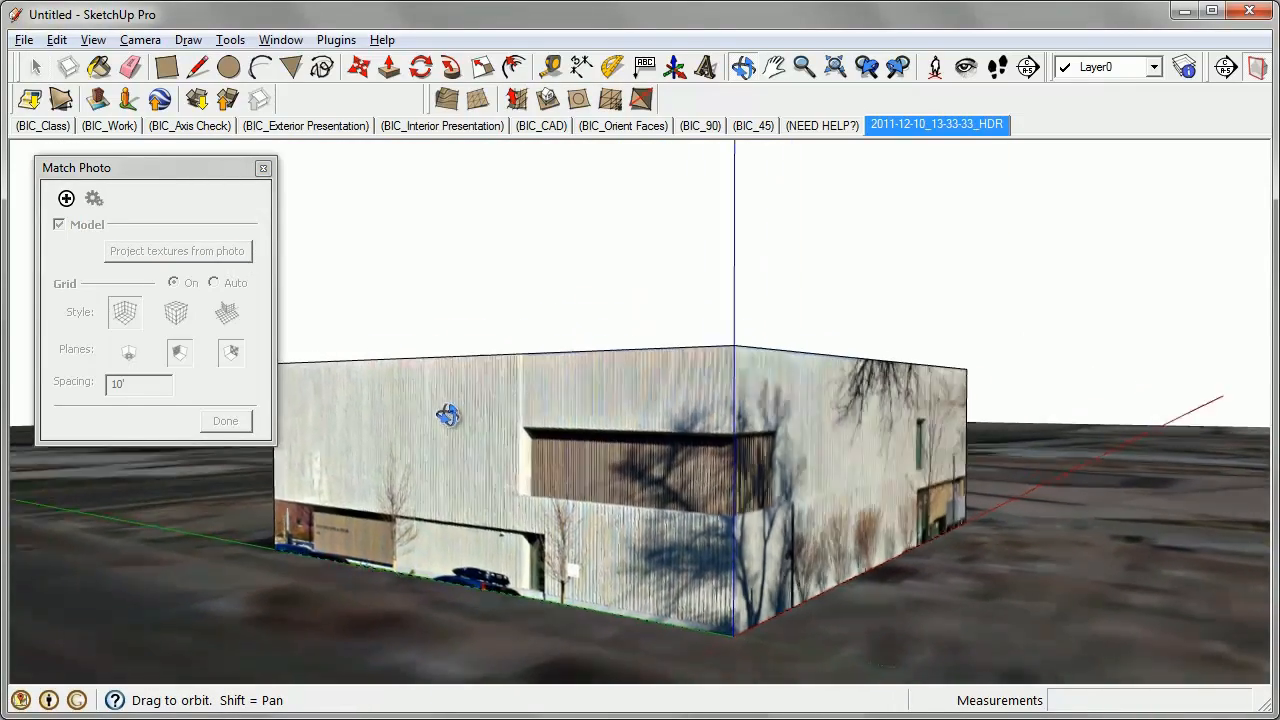
{"action": "left_click_drag", "start_coordinate": [450, 414], "coordinate": [640, 460]}
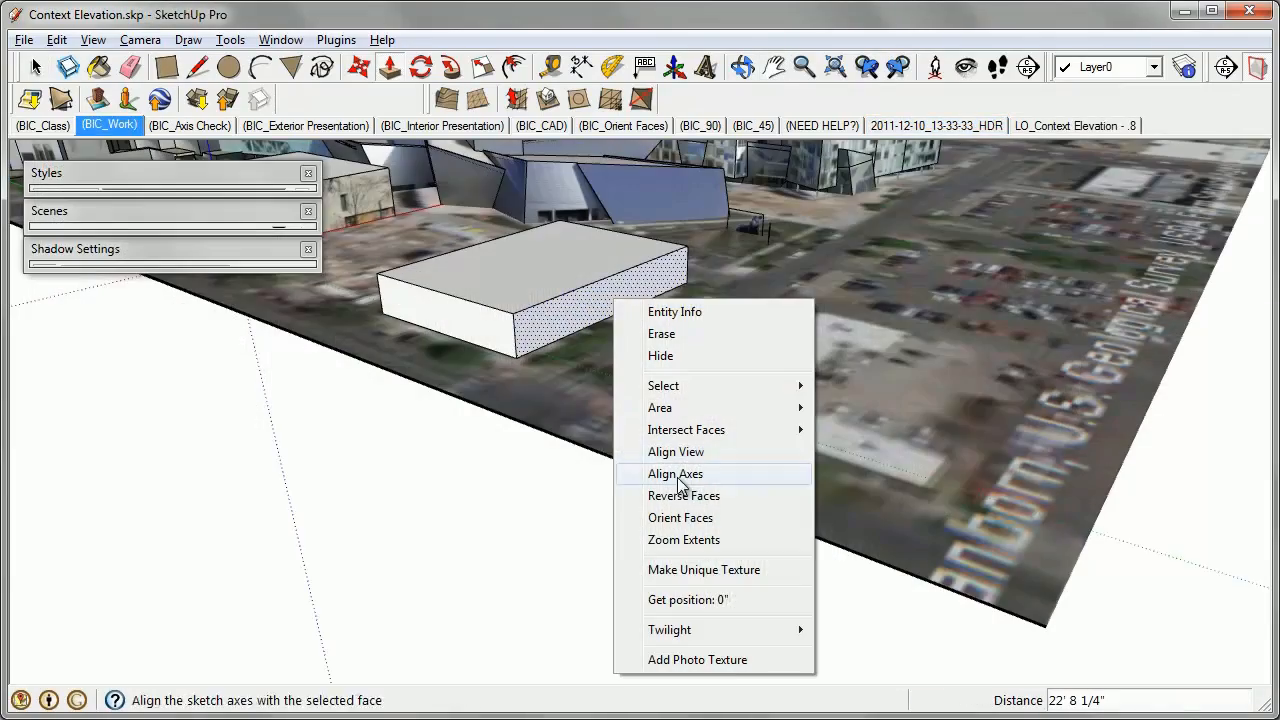
Step: Align the drawing axes with the block's face before framing the residential lot
{"action": "left_click", "coordinate": [696, 660]}
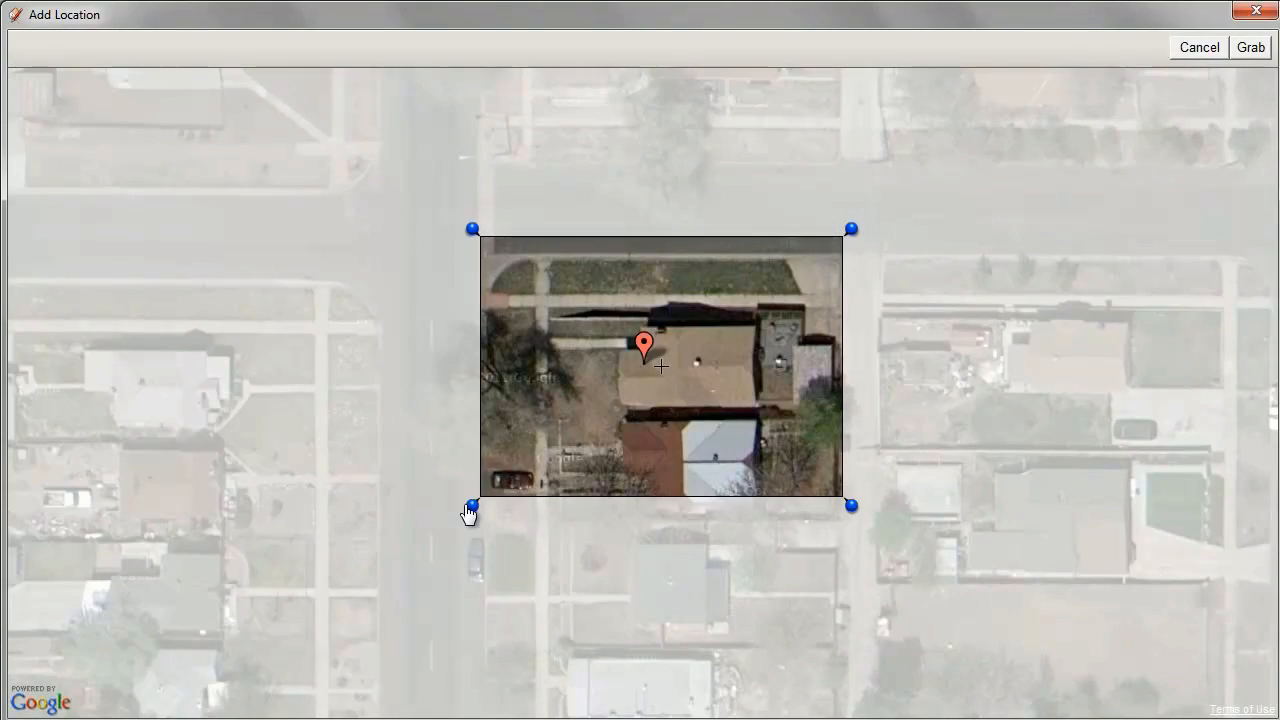
Step: Grab the house-lot imagery and offset the traced roof footprints into double-line wall outlines
{"action": "left_click", "coordinate": [1250, 48]}
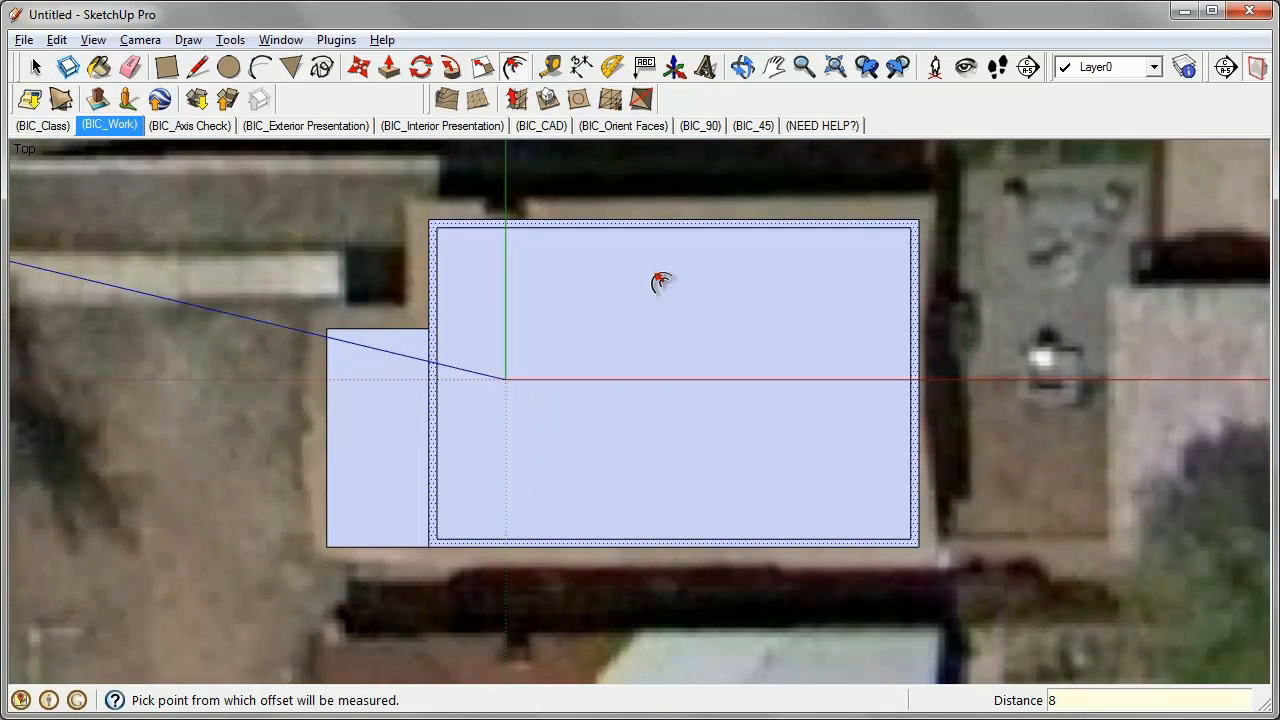
{"action": "left_click", "coordinate": [540, 124]}
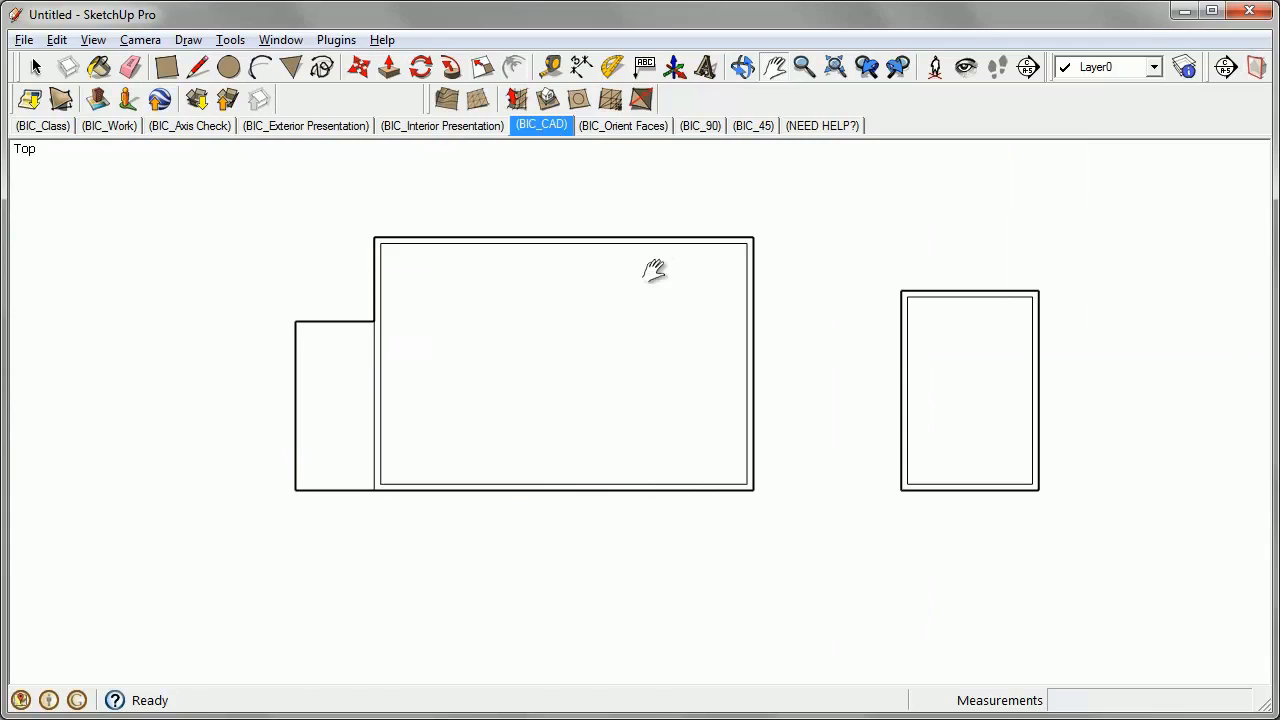
{"action": "left_click_drag", "start_coordinate": [656, 268], "coordinate": [800, 140]}
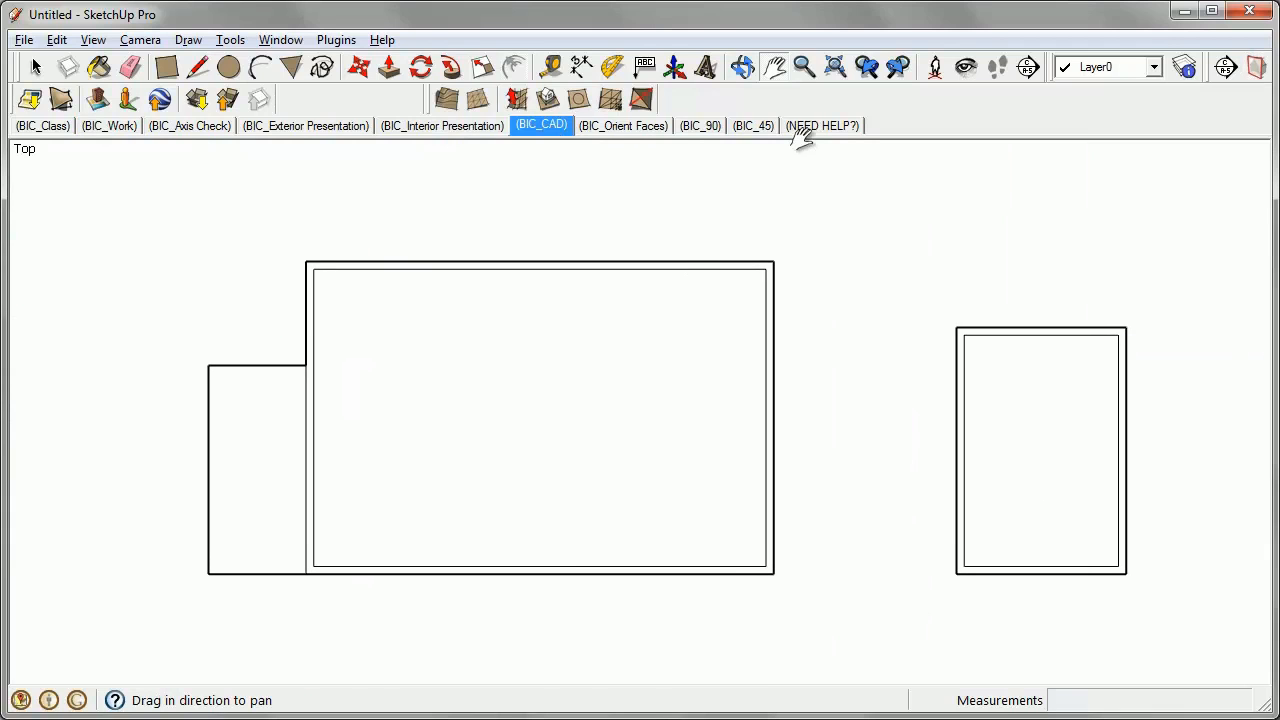
{"action": "left_click", "coordinate": [24, 40]}
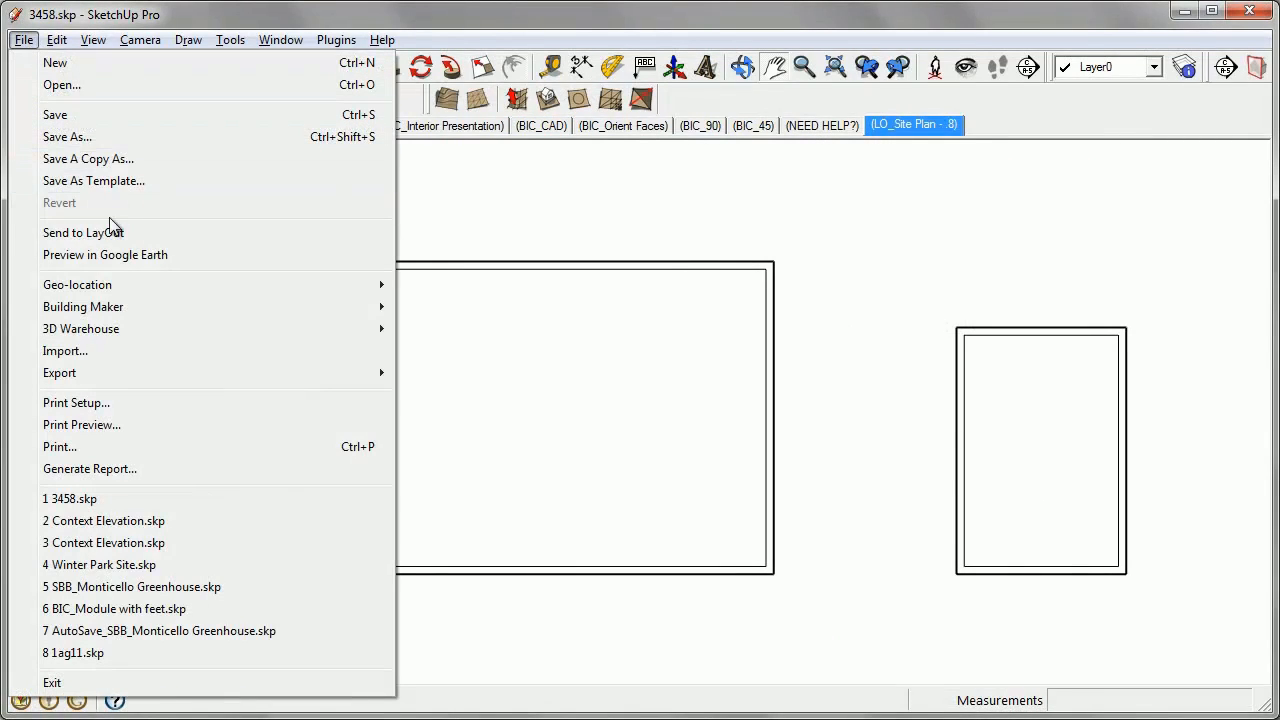
Step: Send the plan to LayOut, add a custom 1" = 5' scale, and finish the page grid settings
{"action": "left_click", "coordinate": [84, 232]}
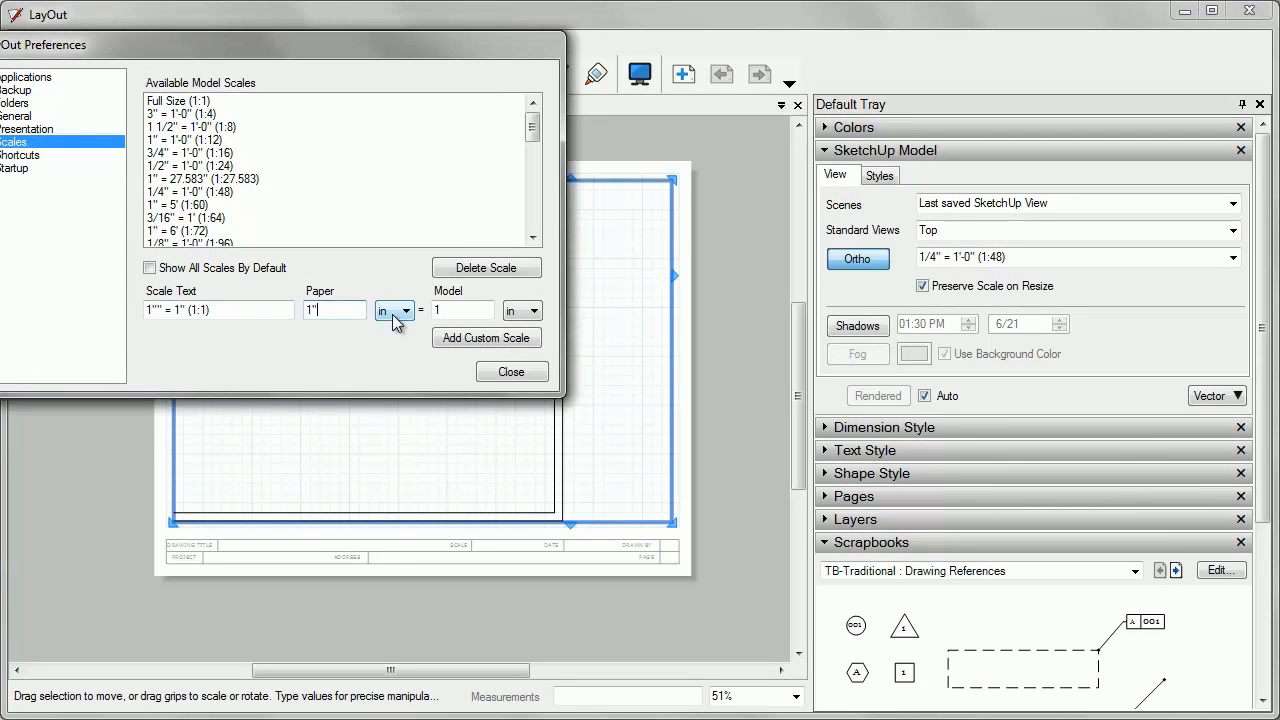
{"action": "left_click", "coordinate": [536, 310]}
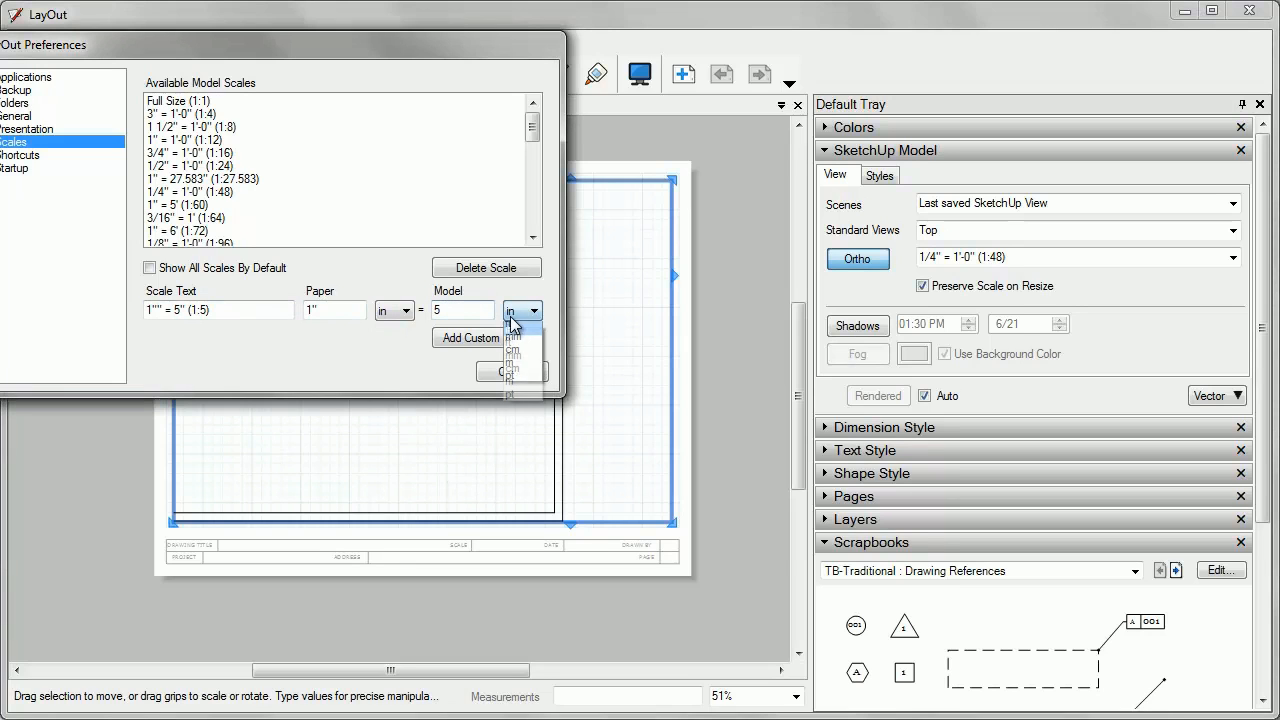
{"action": "left_click", "coordinate": [512, 330]}
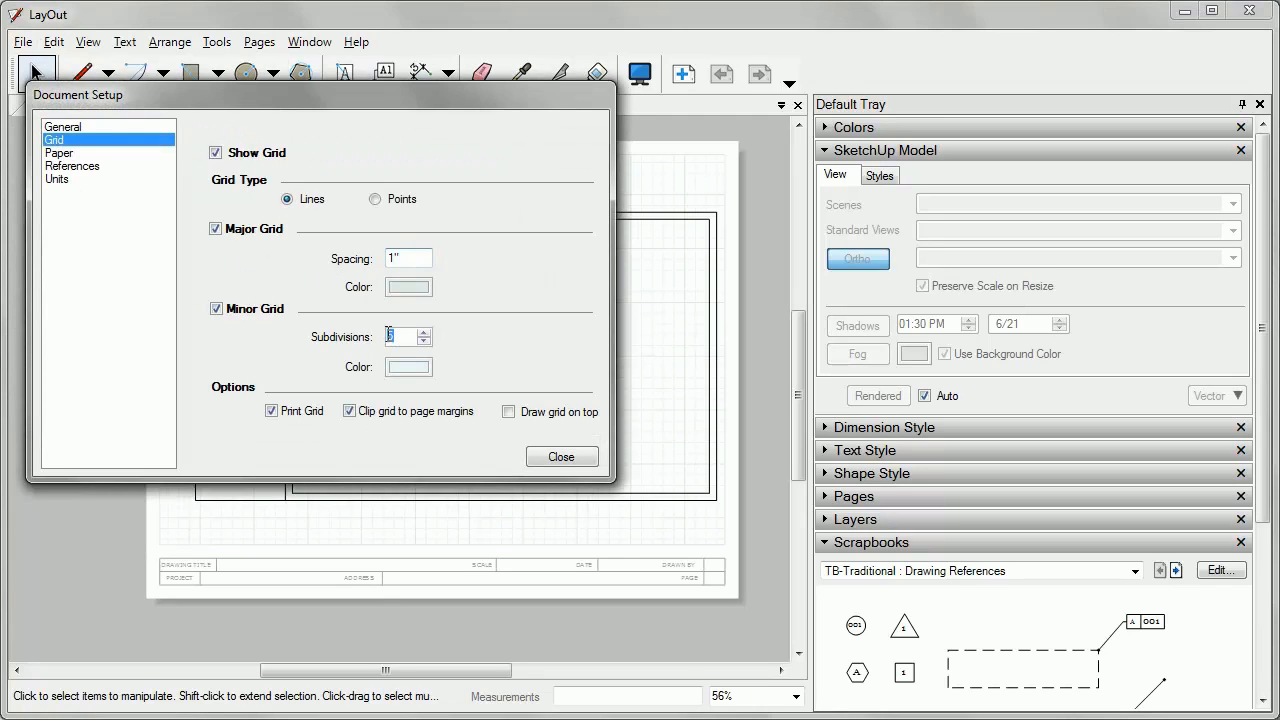
{"action": "left_click", "coordinate": [560, 456]}
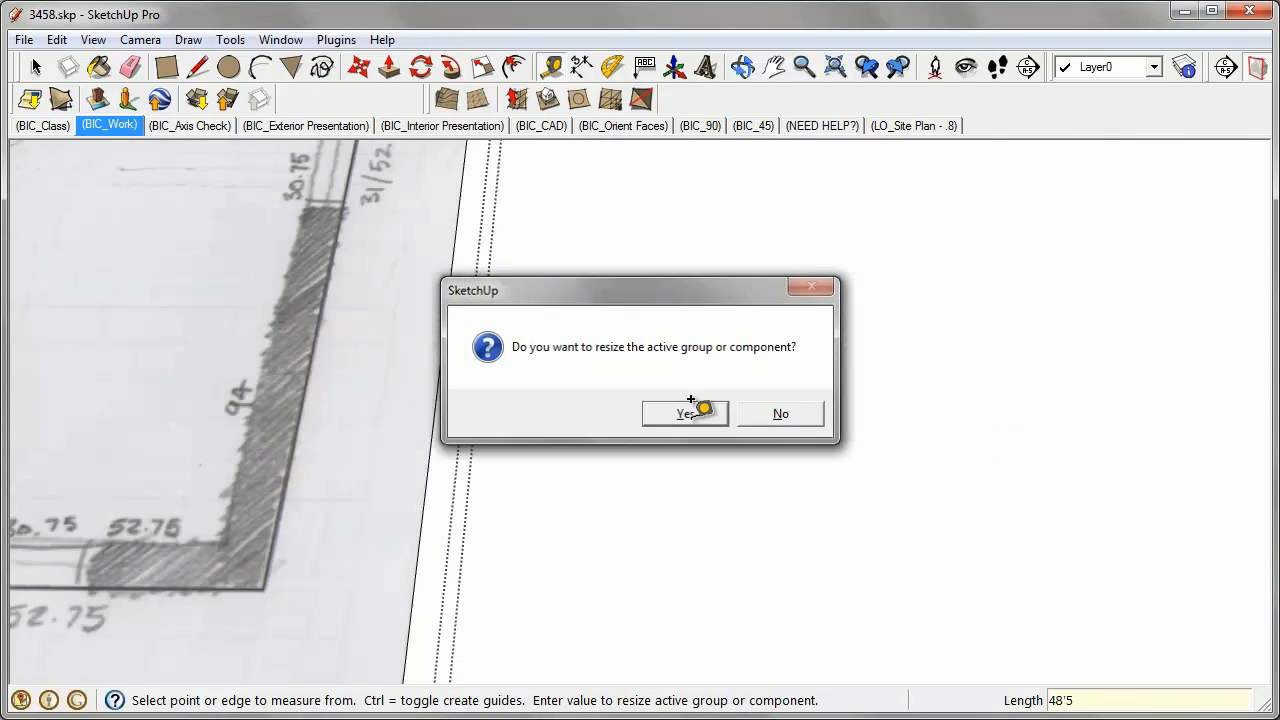
Step: Resize the whole sketch group to the measured dimension and push the walls up to height
{"action": "left_click", "coordinate": [684, 412]}
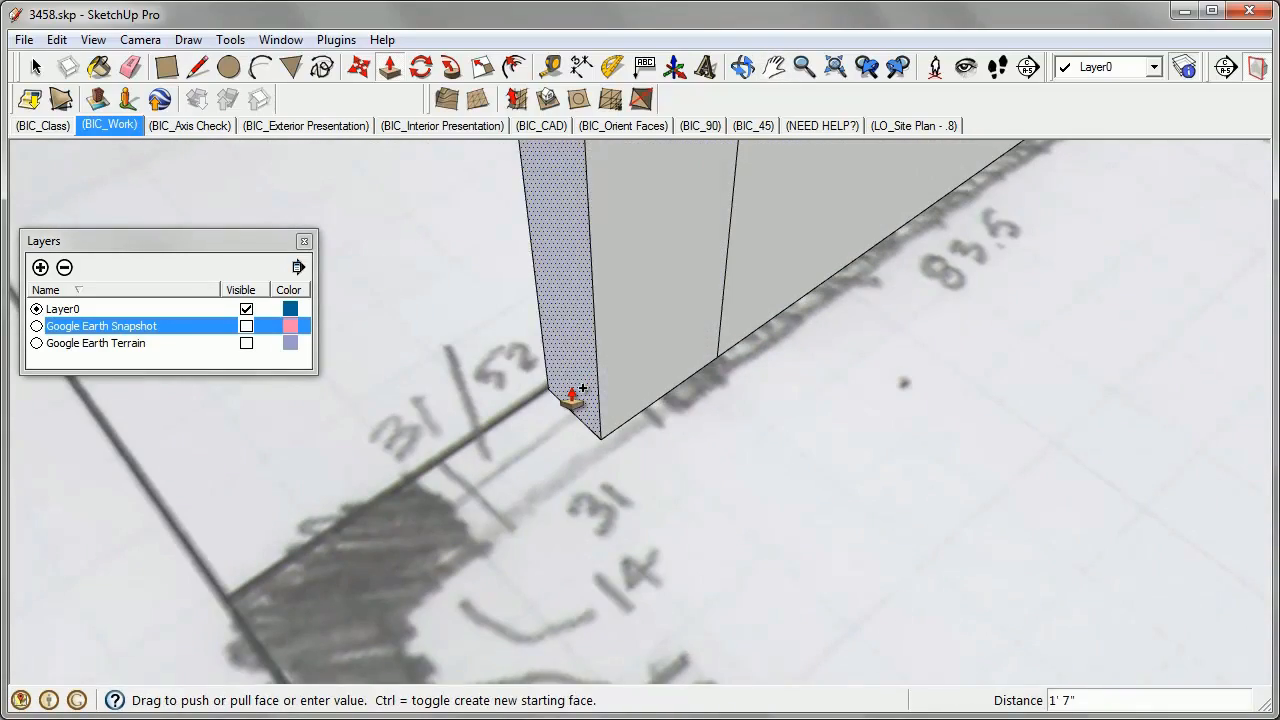
{"action": "left_click", "coordinate": [24, 40]}
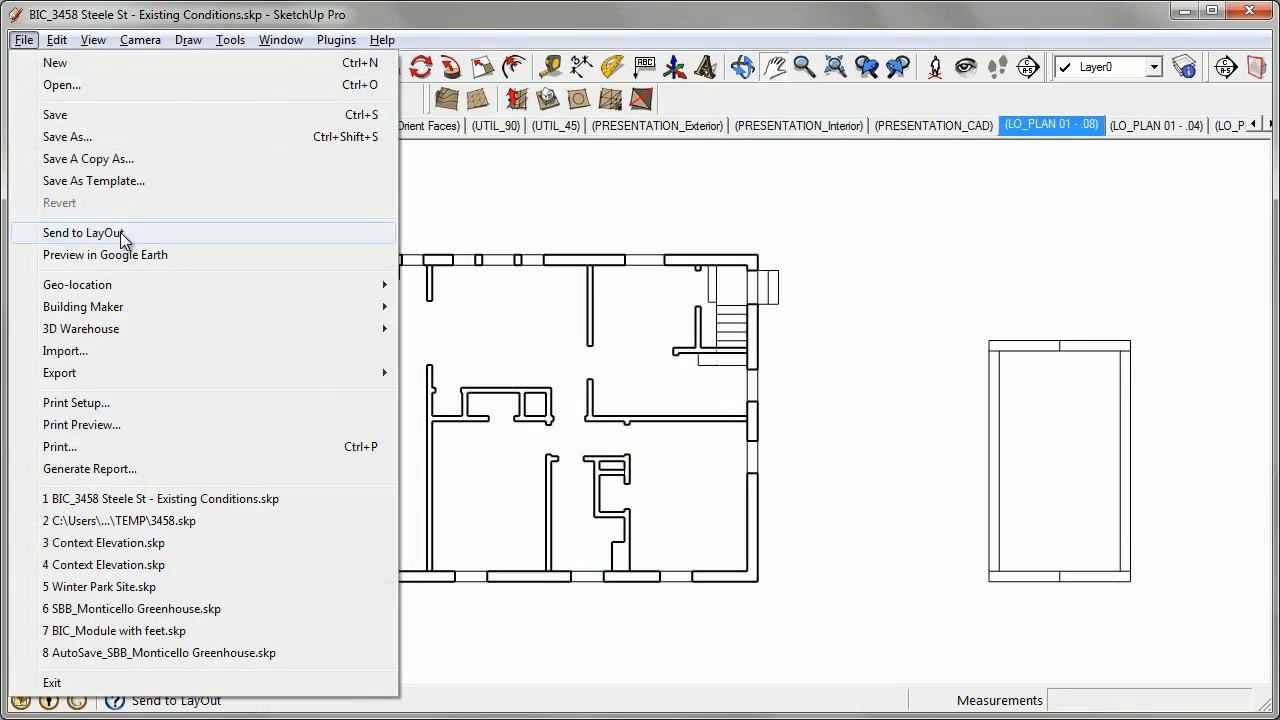
Step: Send the existing-conditions floor plan to LayOut and show the finished two-storey house model
{"action": "left_click", "coordinate": [84, 232]}
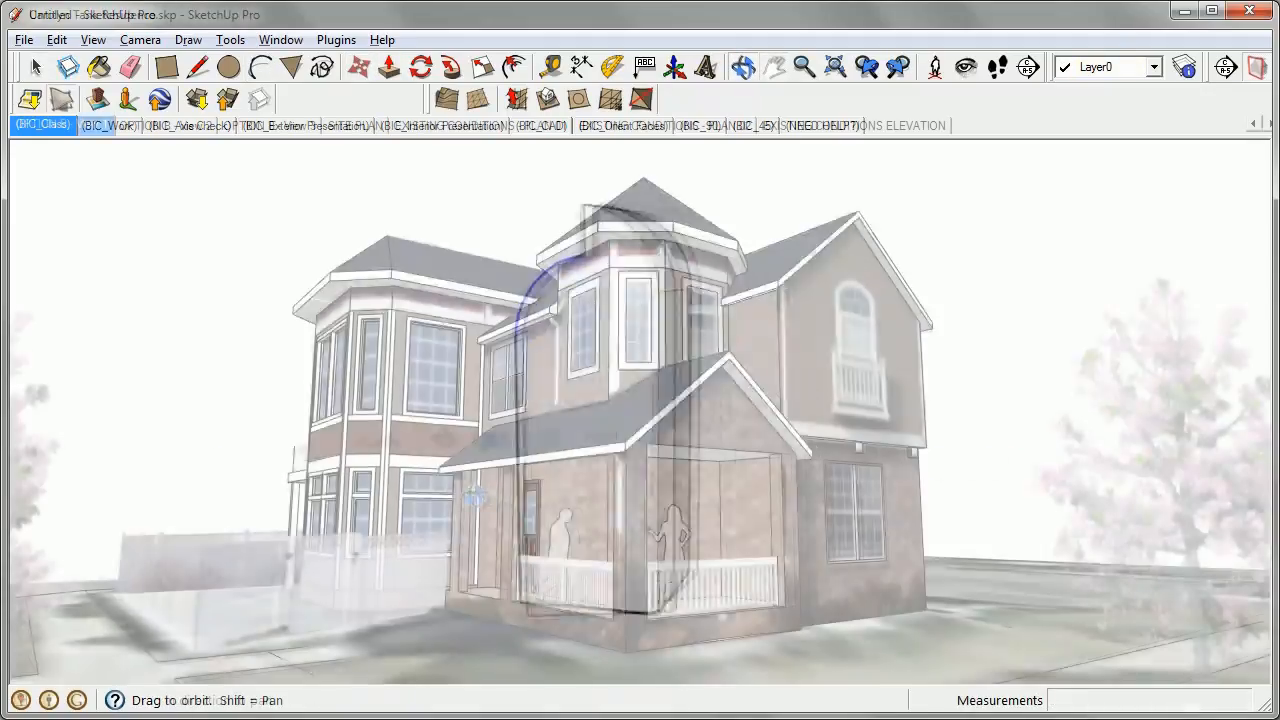
{"action": "left_click", "coordinate": [62, 124]}
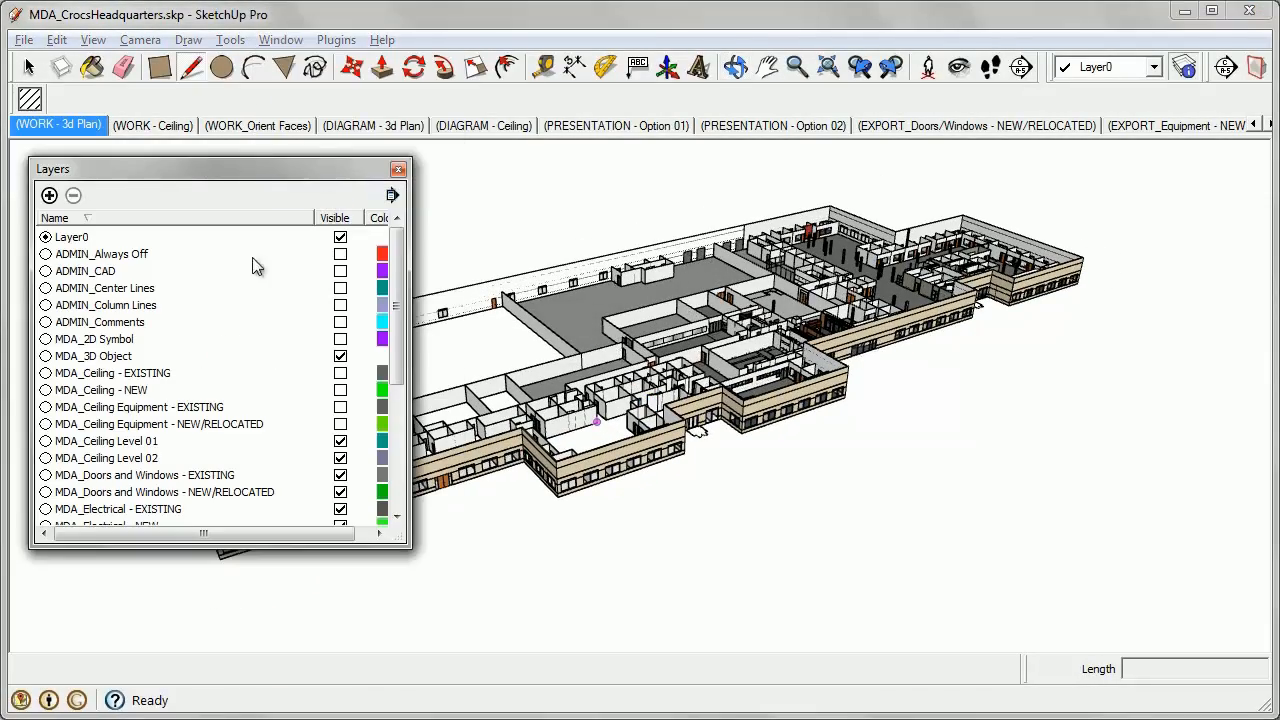
Step: Cycle through WORK_Orient Faces, DIAGRAM - Ceiling and DIAGRAM - 3d Plan scenes of the headquarters model
{"action": "scroll", "scroll_direction": "down", "scroll_amount": 3}
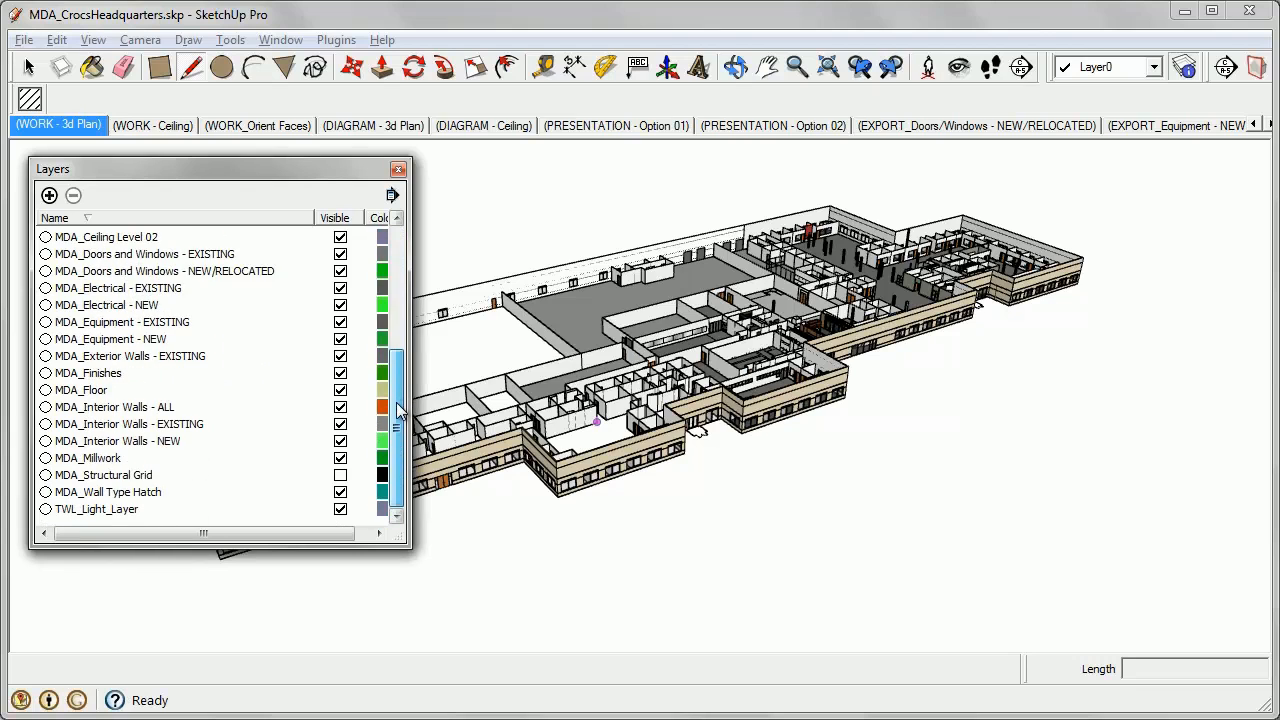
{"action": "scroll", "scroll_direction": "up", "scroll_amount": 3}
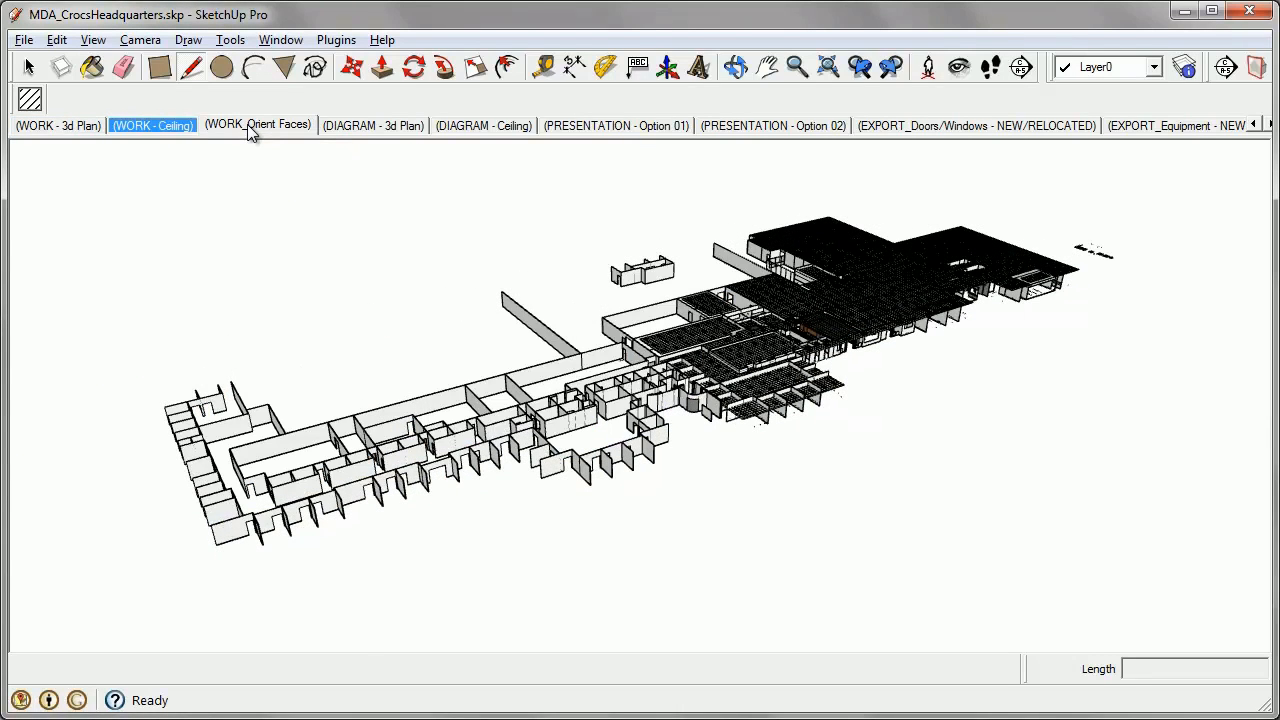
{"action": "left_click", "coordinate": [256, 124]}
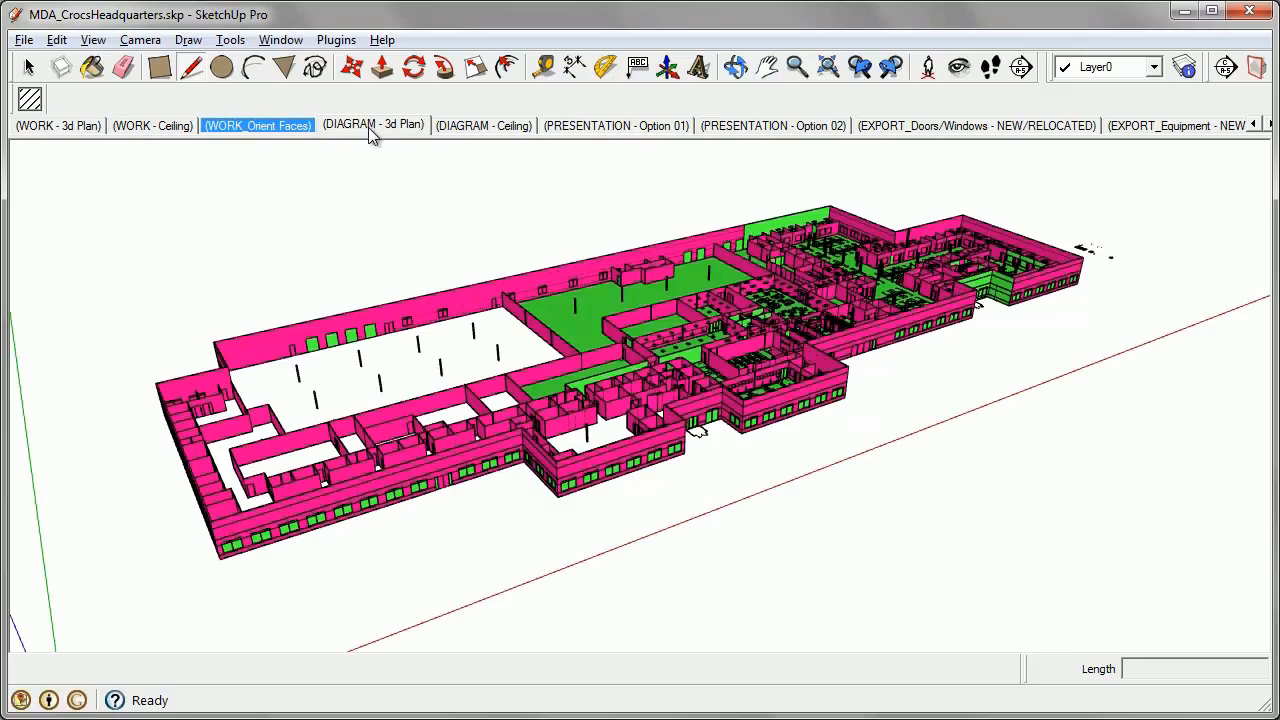
{"action": "left_click", "coordinate": [484, 124]}
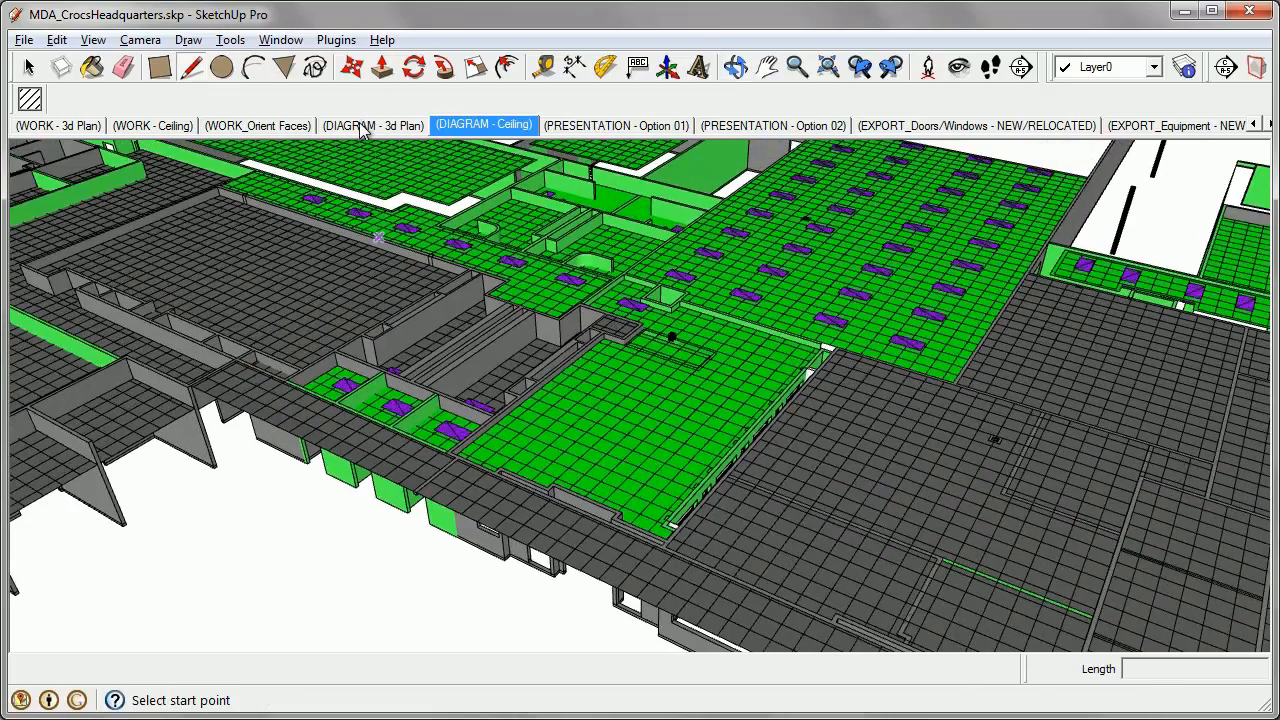
{"action": "left_click", "coordinate": [372, 124]}
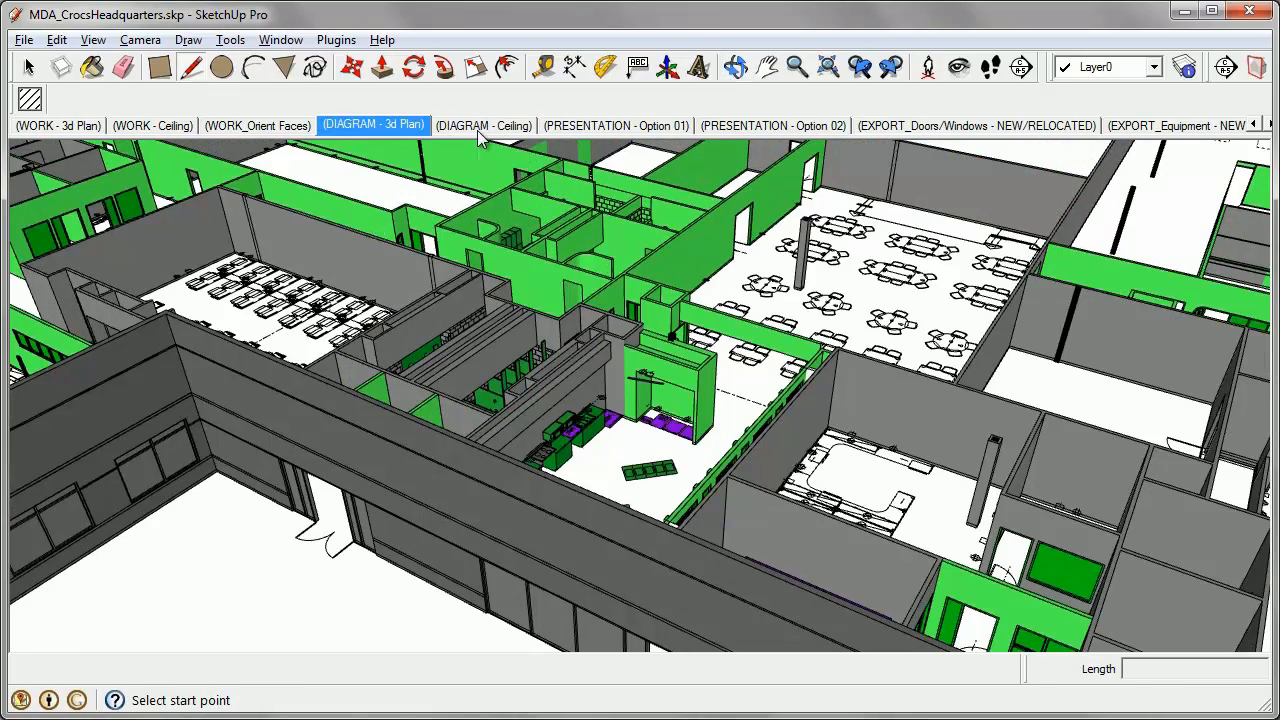
{"action": "left_click", "coordinate": [484, 124]}
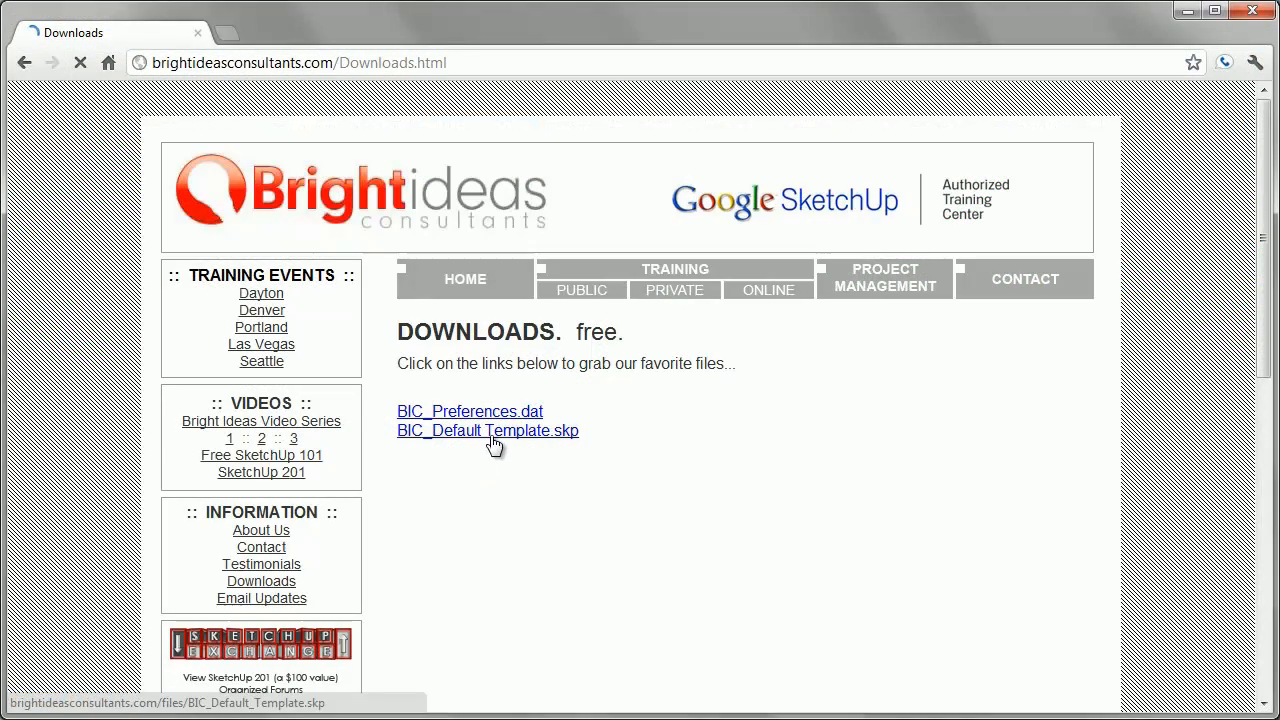
{"action": "mouse_move", "coordinate": [580, 442]}
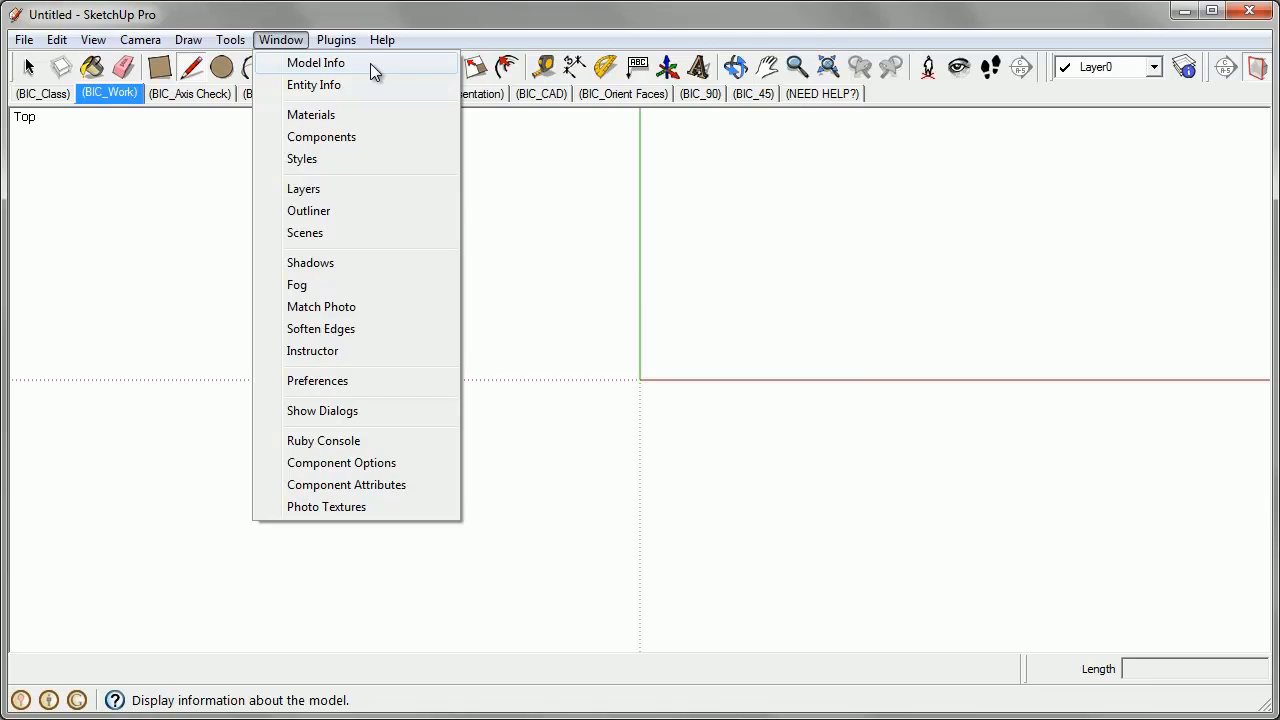
Step: Pick a different length precision in Model Info > Units for the template model
{"action": "left_click", "coordinate": [316, 62]}
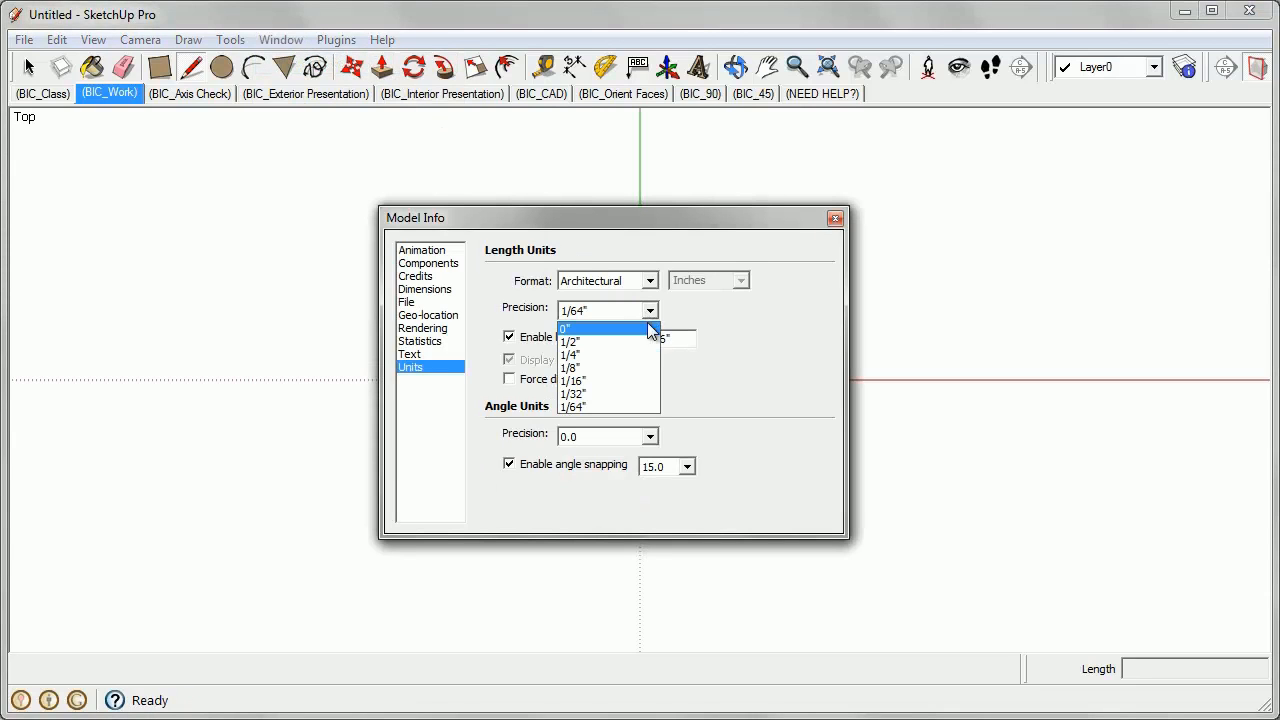
{"action": "left_click", "coordinate": [572, 406]}
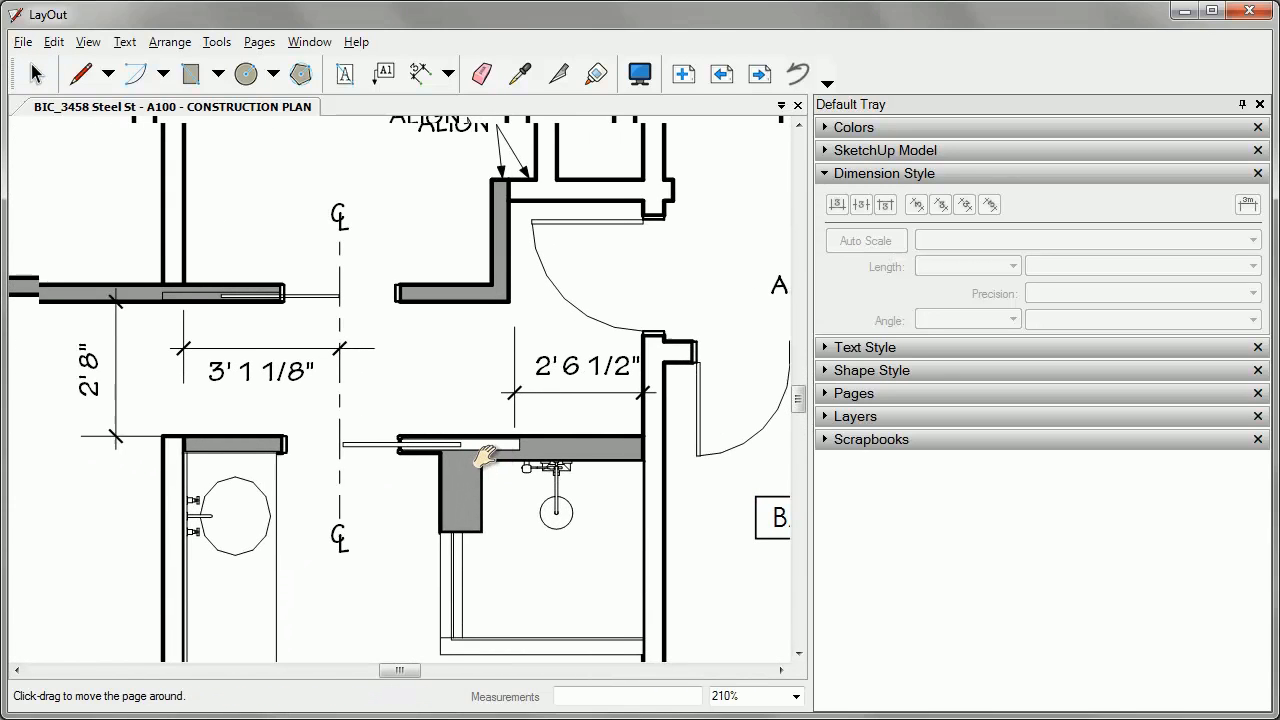
Step: Set the selected 2' 6 1/2" dimension to architectural units at 1/8-inch precision
{"action": "left_click", "coordinate": [584, 364]}
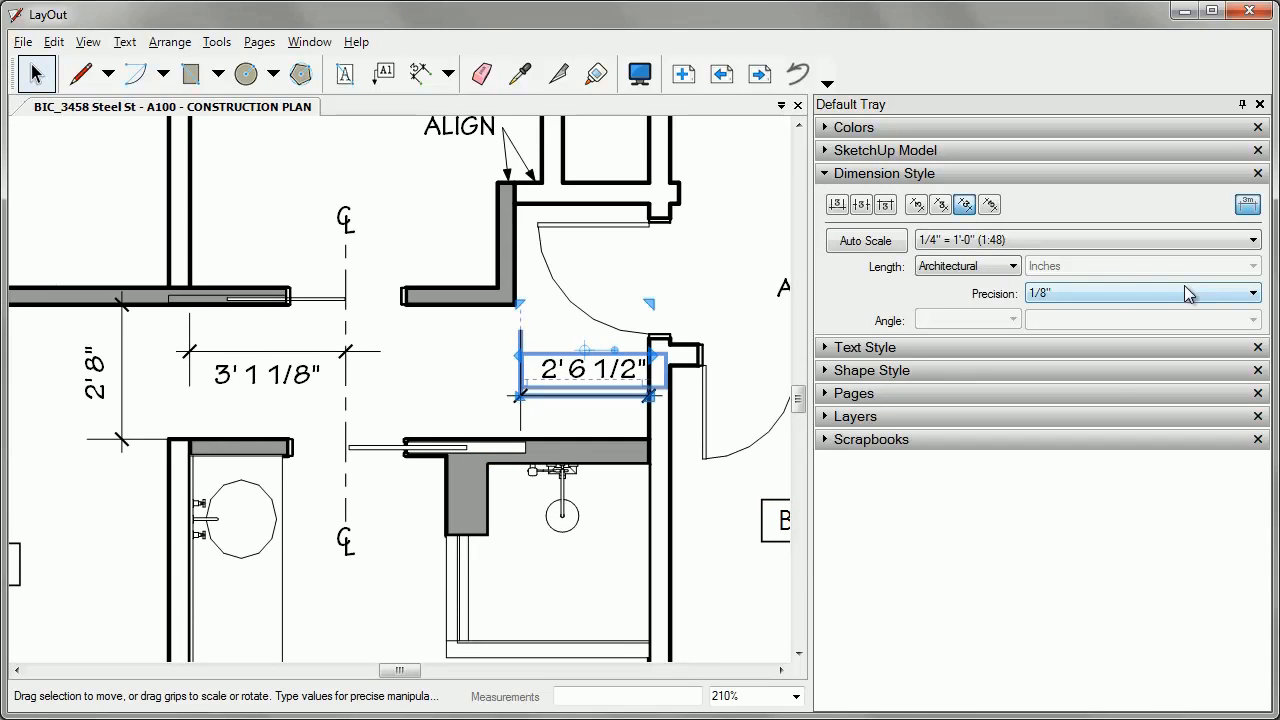
{"action": "left_click", "coordinate": [1252, 292]}
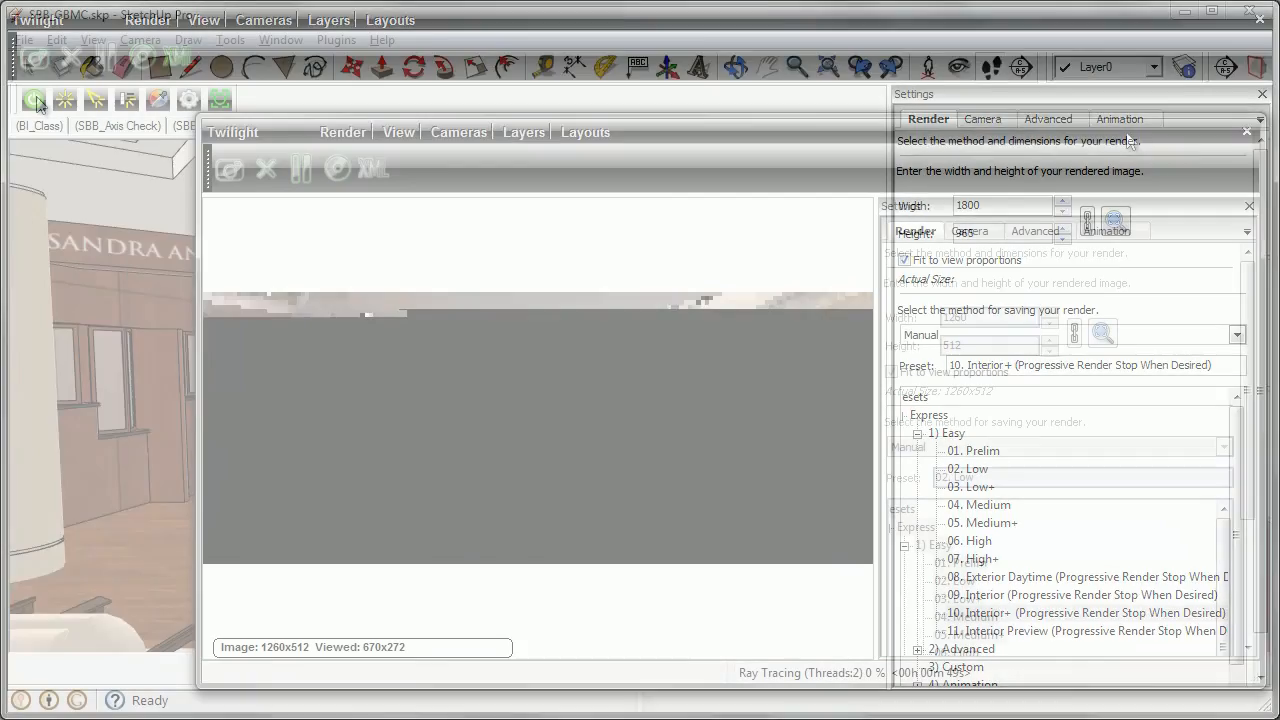
Step: Adjust a Twilight render preset, then show the EXPORT_Doors/Windows - NEW/RELOCATED scene
{"action": "left_click", "coordinate": [968, 468]}
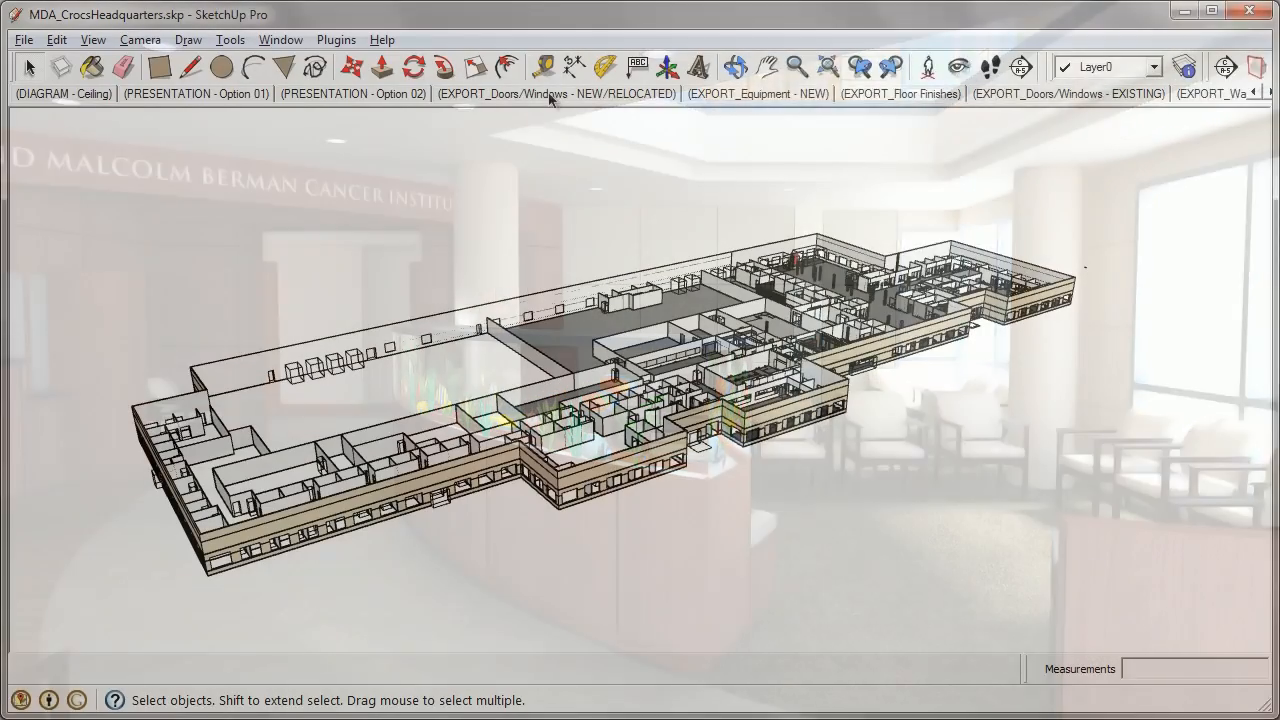
{"action": "left_click", "coordinate": [556, 94]}
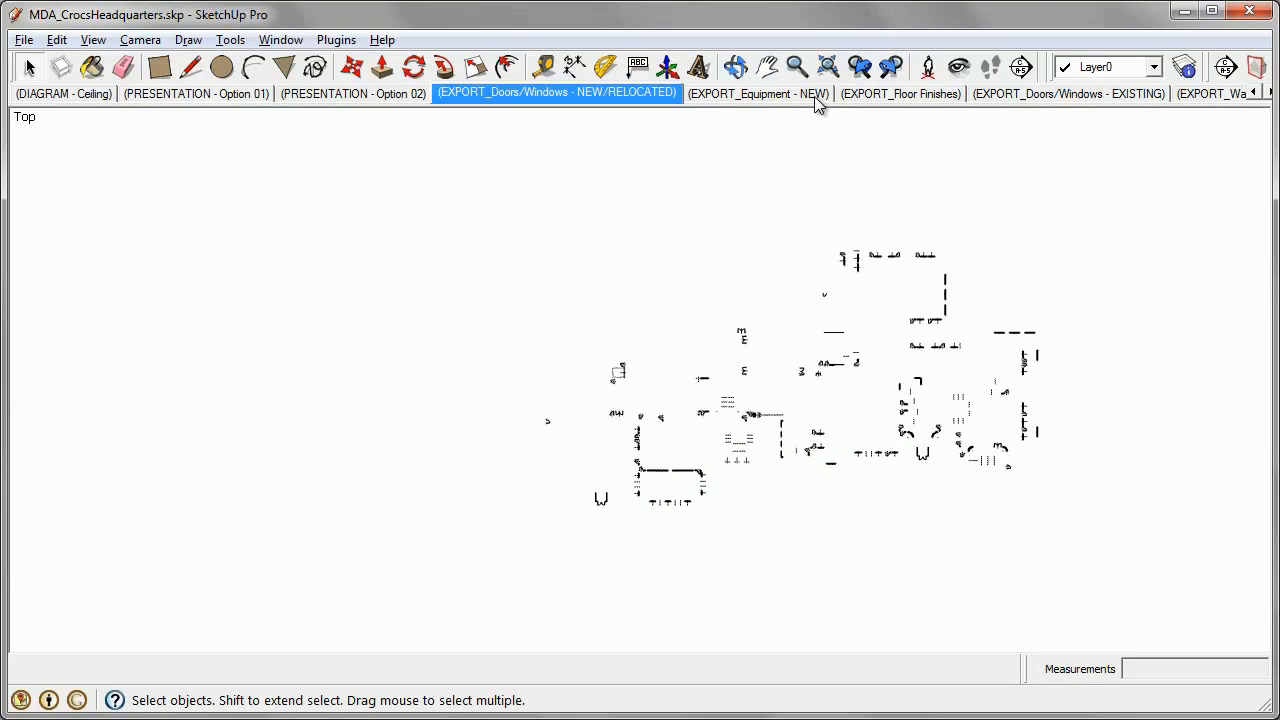
Step: Export the EXPORT_Walls - New scene as a 2D AutoCAD DWG file
{"action": "left_click", "coordinate": [24, 40]}
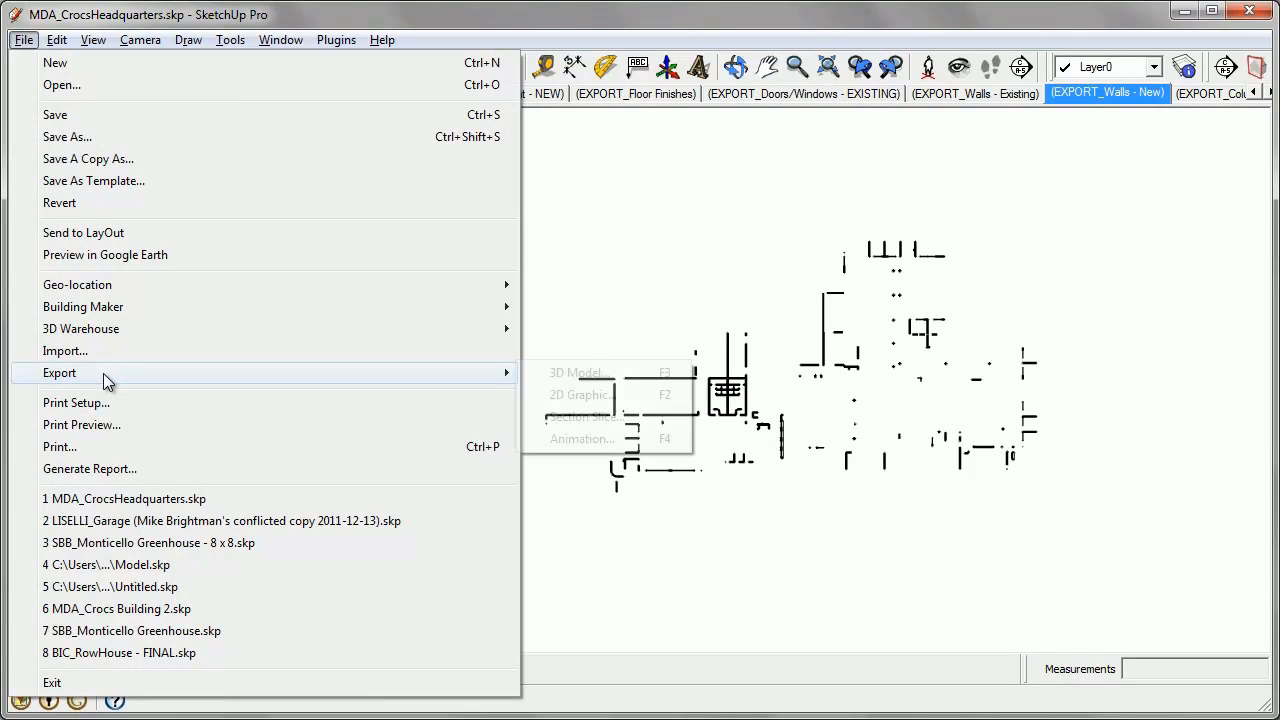
{"action": "left_click", "coordinate": [580, 394]}
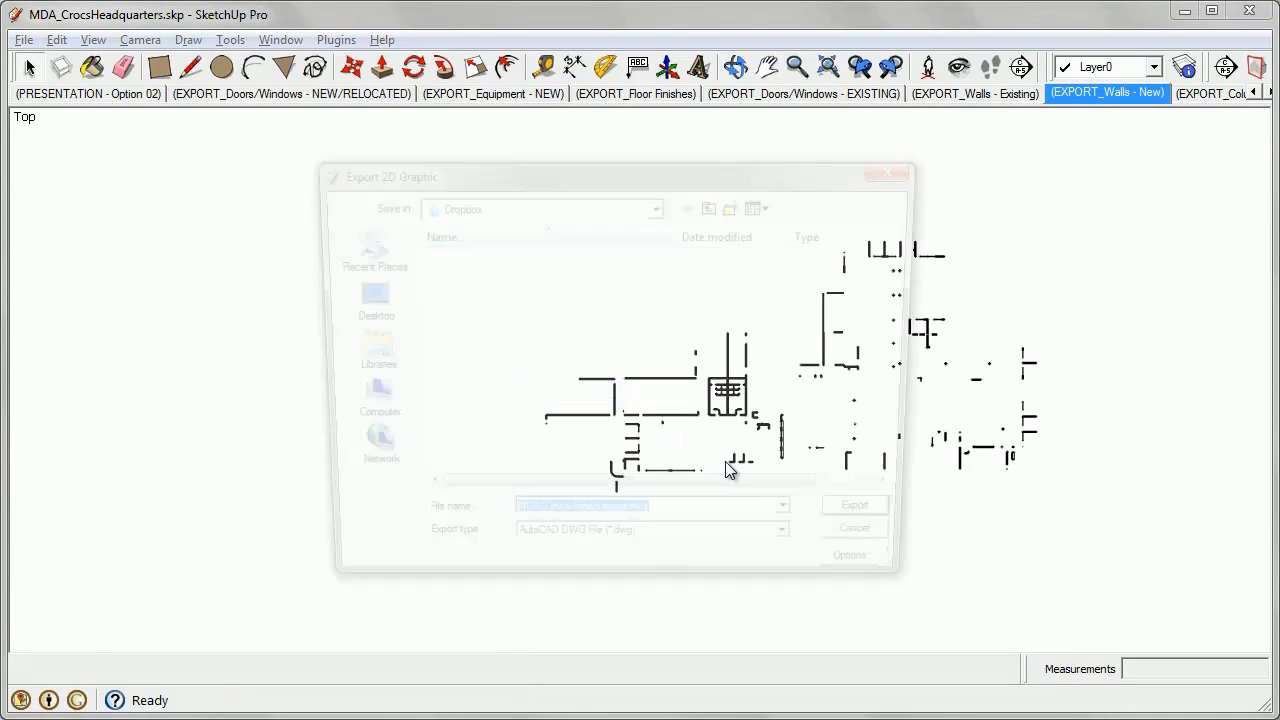
{"action": "left_click", "coordinate": [800, 552]}
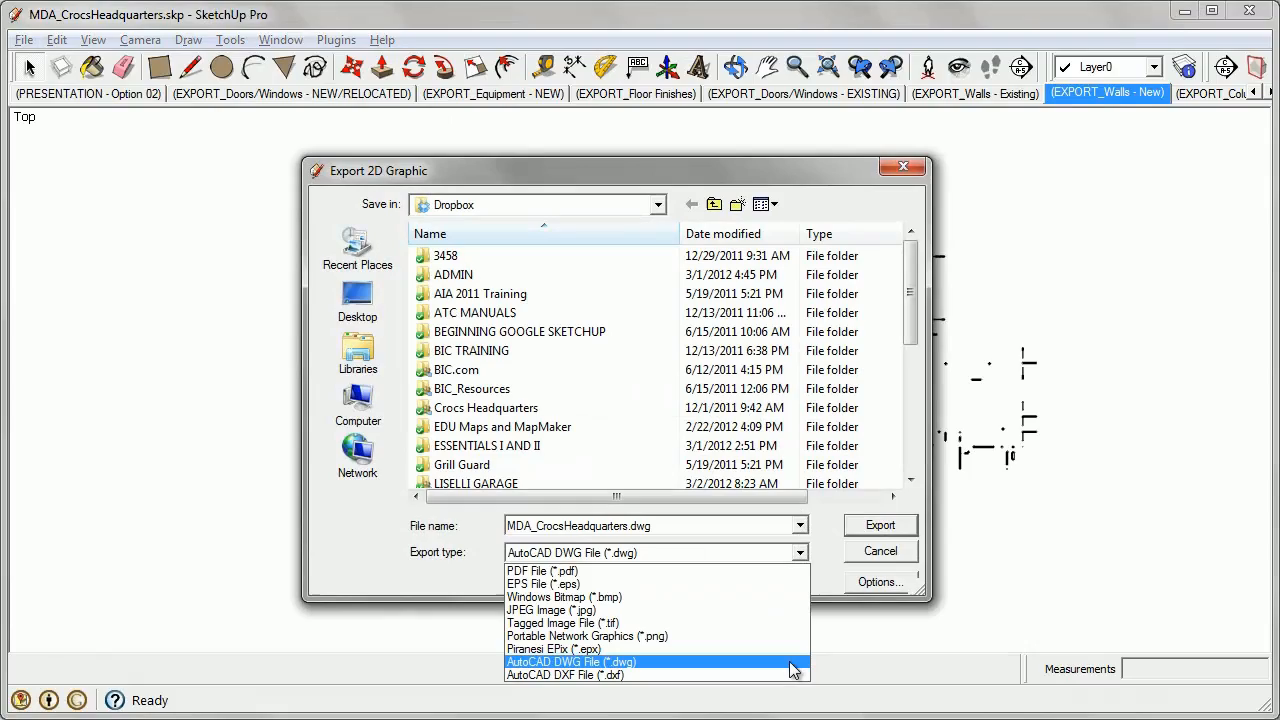
{"action": "left_click", "coordinate": [572, 660]}
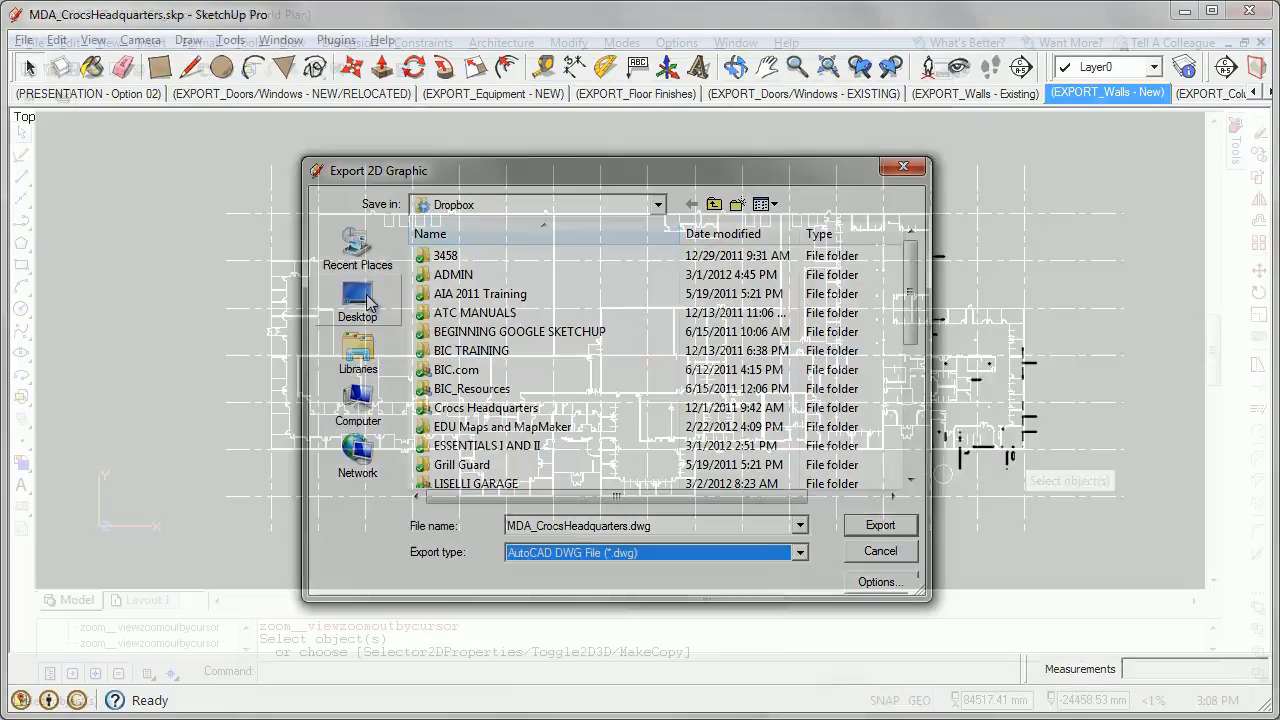
{"action": "left_click", "coordinate": [880, 524]}
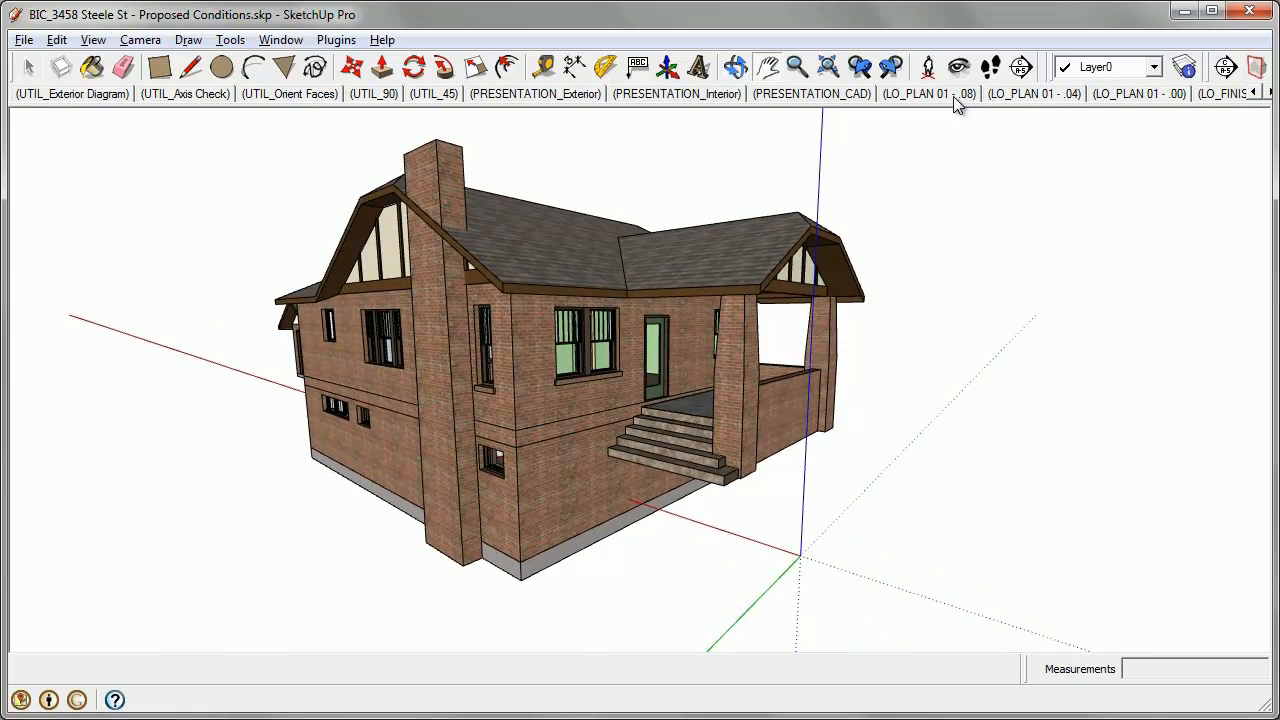
Step: Step through the LO_PLAN 01 and LO_SECTION - South layout scenes of the house model
{"action": "left_click", "coordinate": [928, 94]}
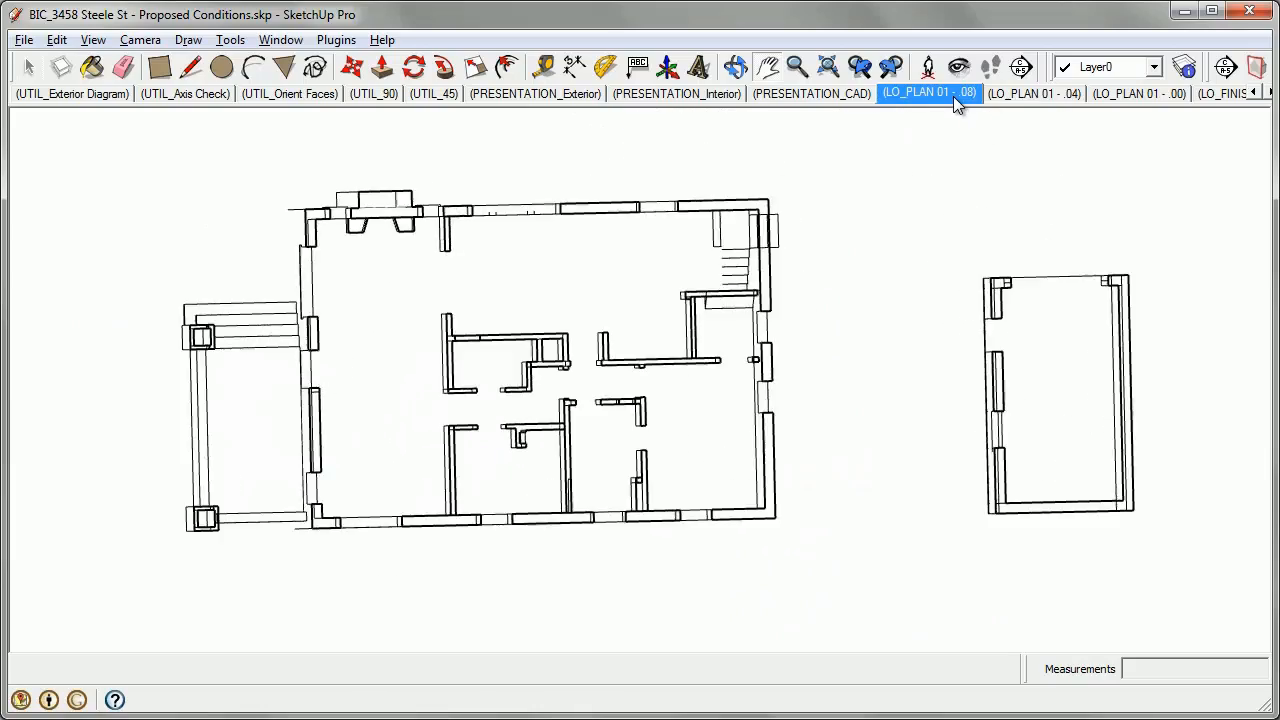
{"action": "left_click", "coordinate": [896, 92]}
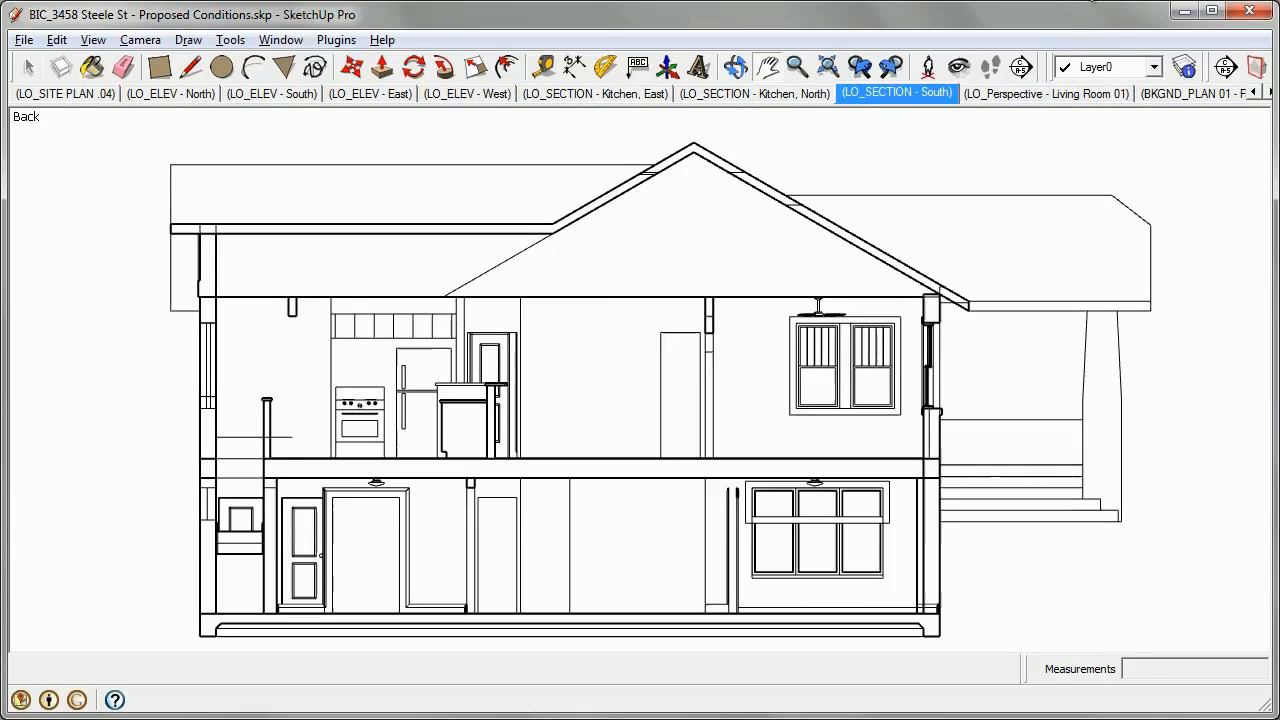
{"action": "left_click", "coordinate": [1044, 94]}
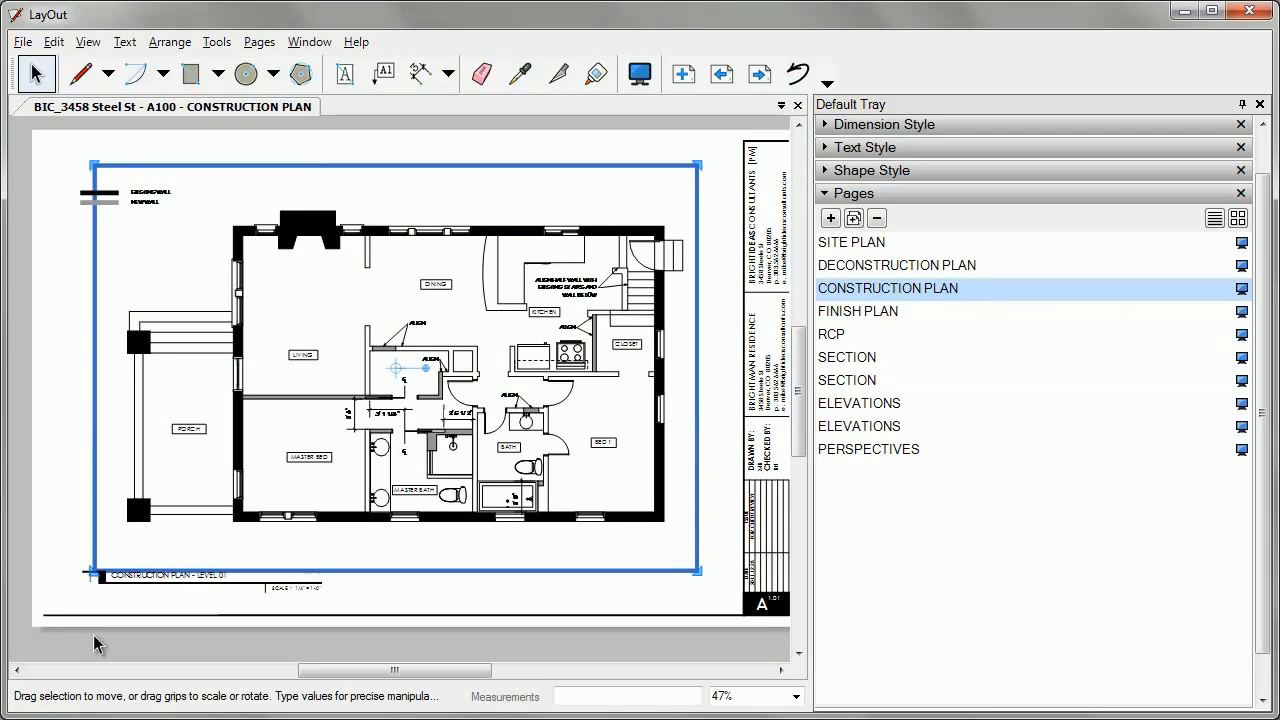
Step: Show the SECTION page and update the model reference of its section viewport
{"action": "left_click", "coordinate": [848, 380]}
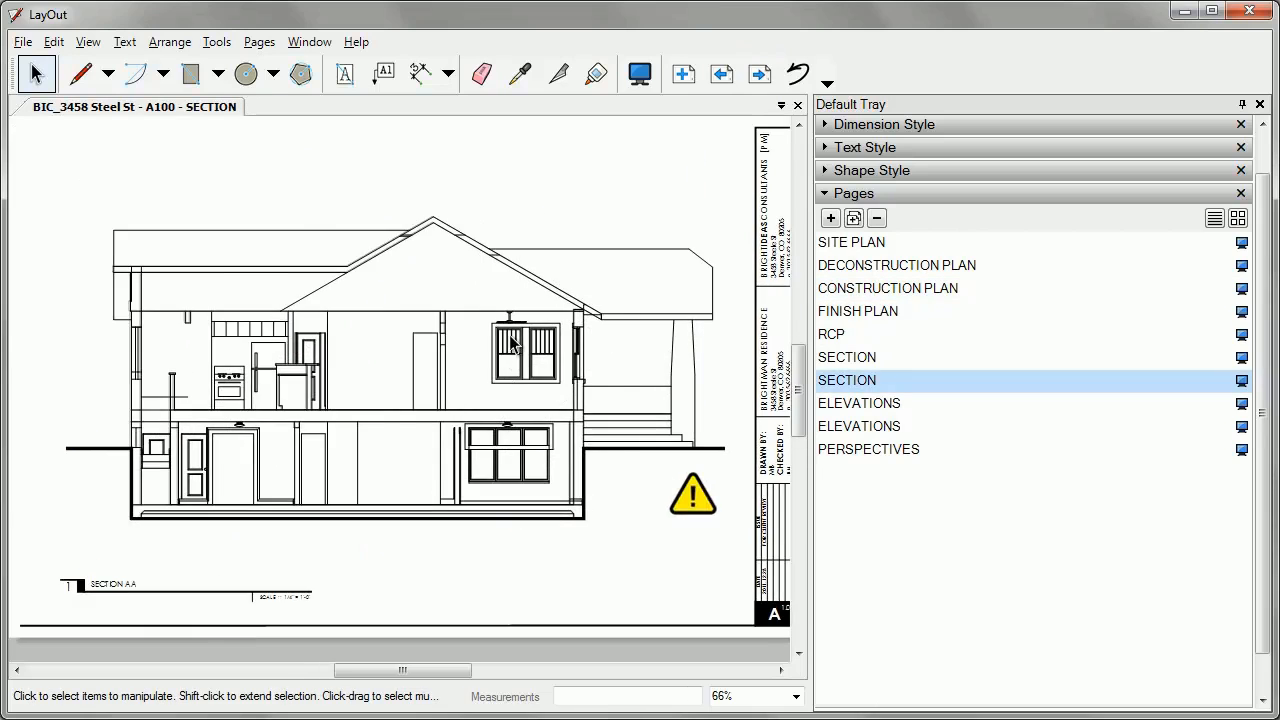
{"action": "scroll", "scroll_direction": "up", "scroll_amount": 3}
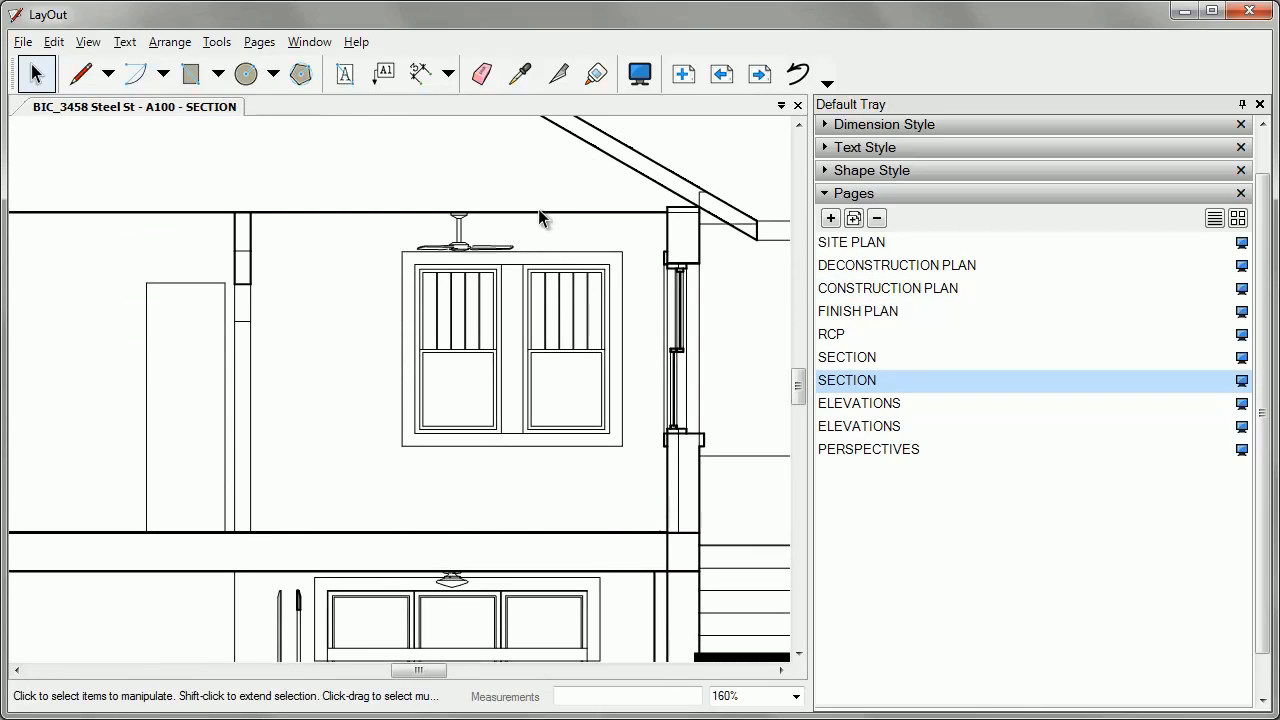
{"action": "left_click", "coordinate": [760, 74]}
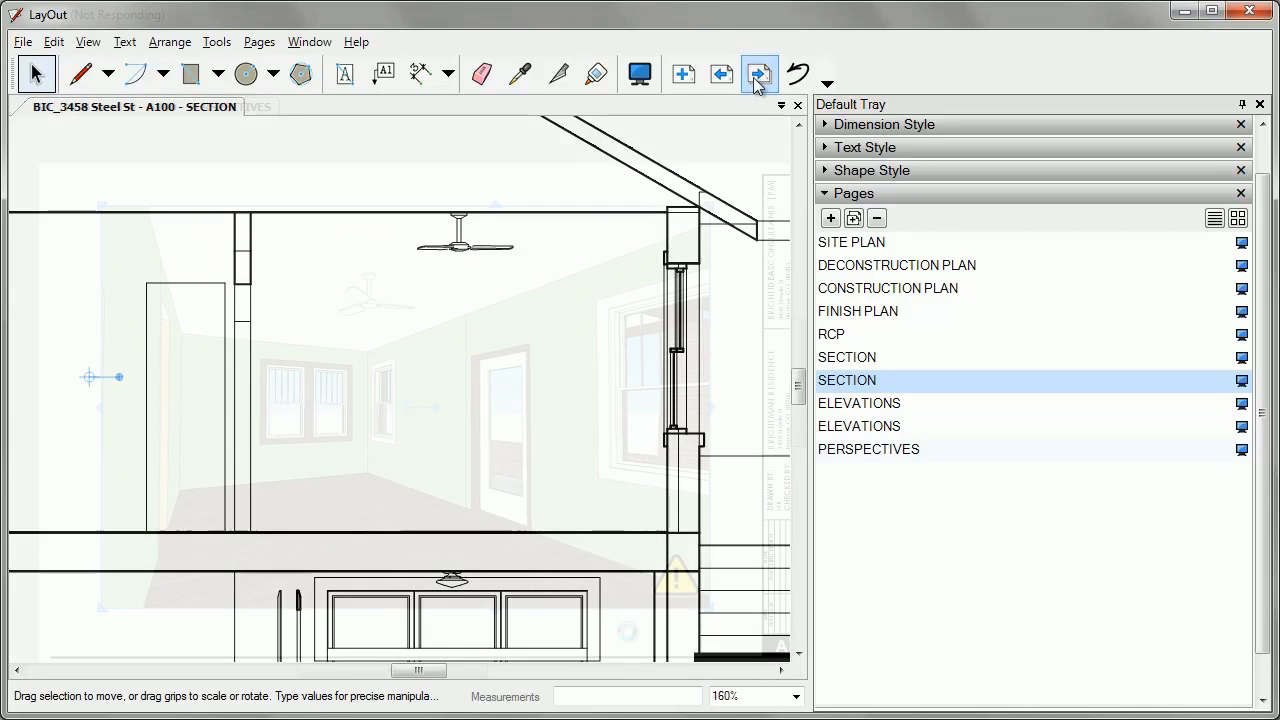
{"action": "left_click", "coordinate": [868, 448]}
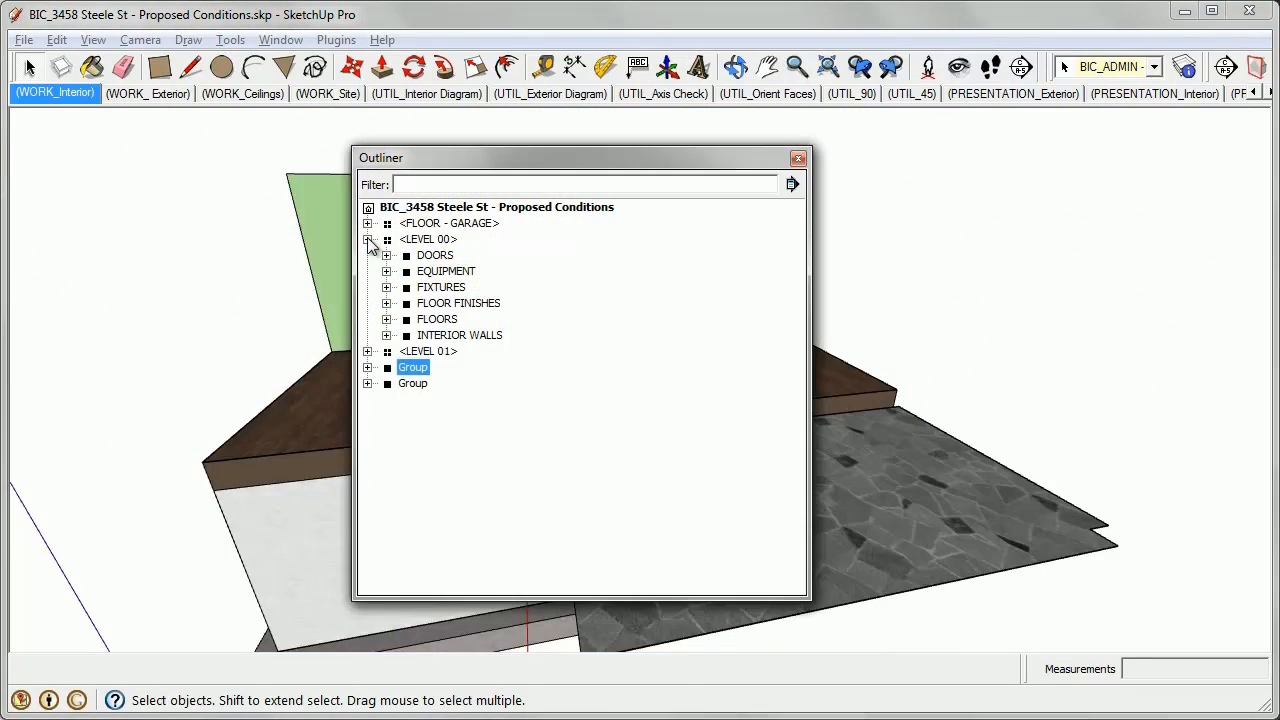
Step: Expand the LEVEL 00 group in the Outliner to reveal doors, equipment, fixtures and walls
{"action": "left_click", "coordinate": [368, 352]}
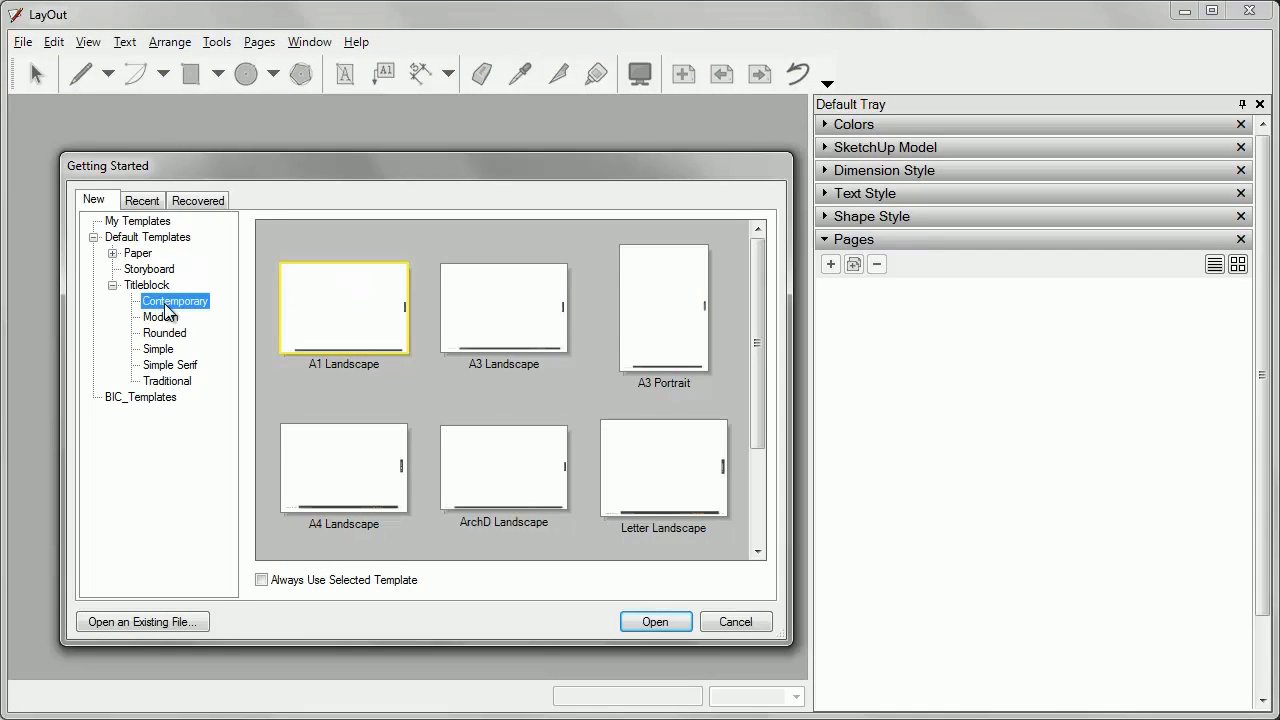
Step: Create a new document from the Simple Serif A3 Landscape titleblock template
{"action": "left_click", "coordinate": [164, 332]}
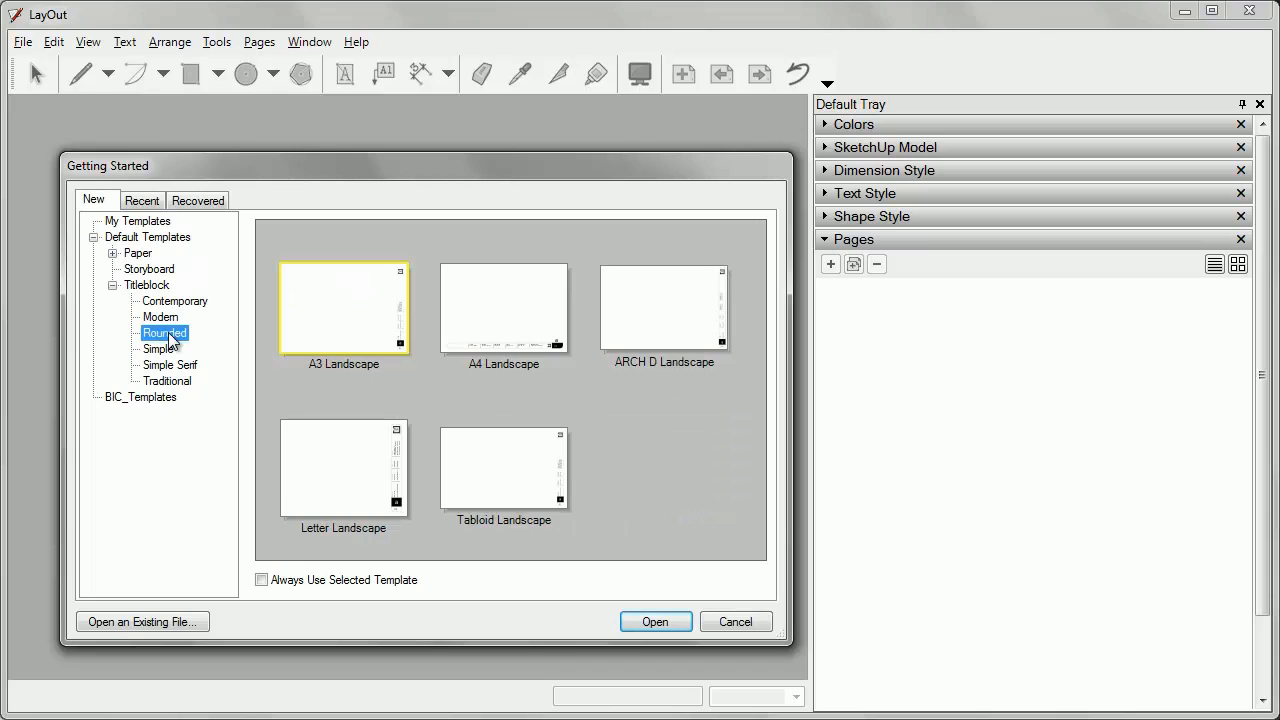
{"action": "left_click", "coordinate": [168, 364]}
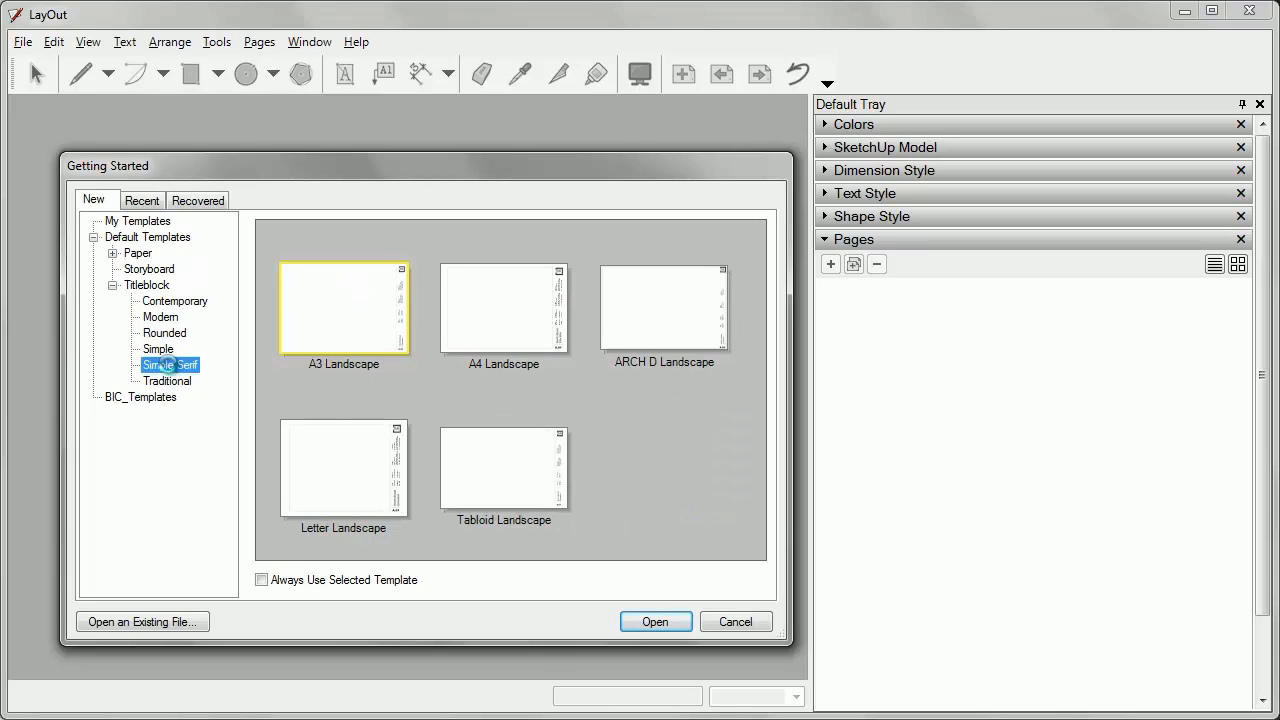
{"action": "left_click", "coordinate": [22, 42]}
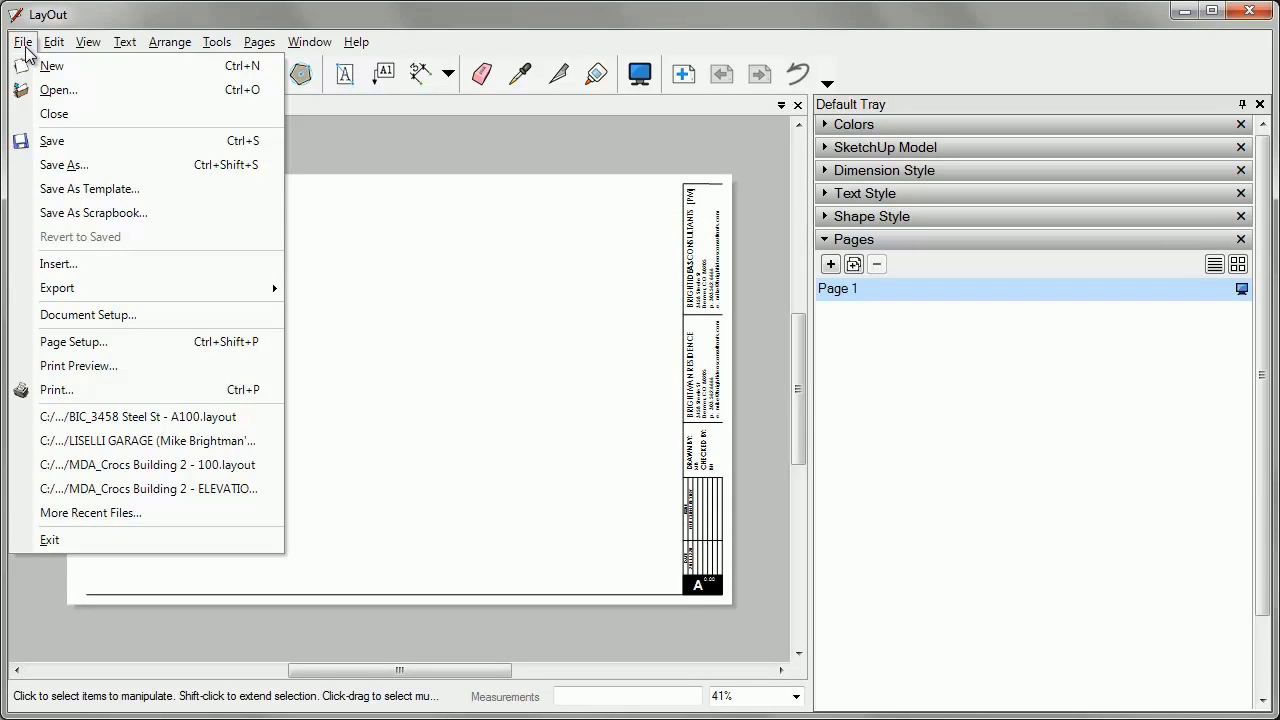
{"action": "left_click", "coordinate": [52, 64]}
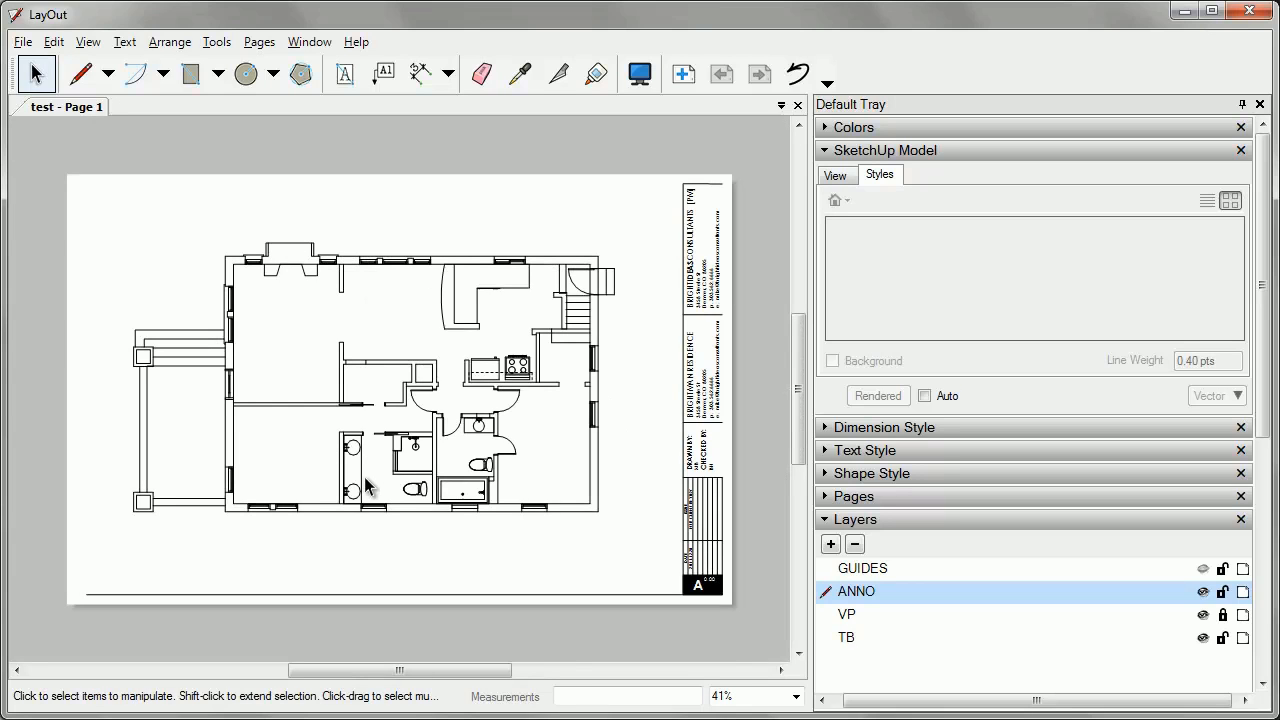
Step: Dimension the door openings on the floor plan at 2' 8"
{"action": "left_click", "coordinate": [22, 42]}
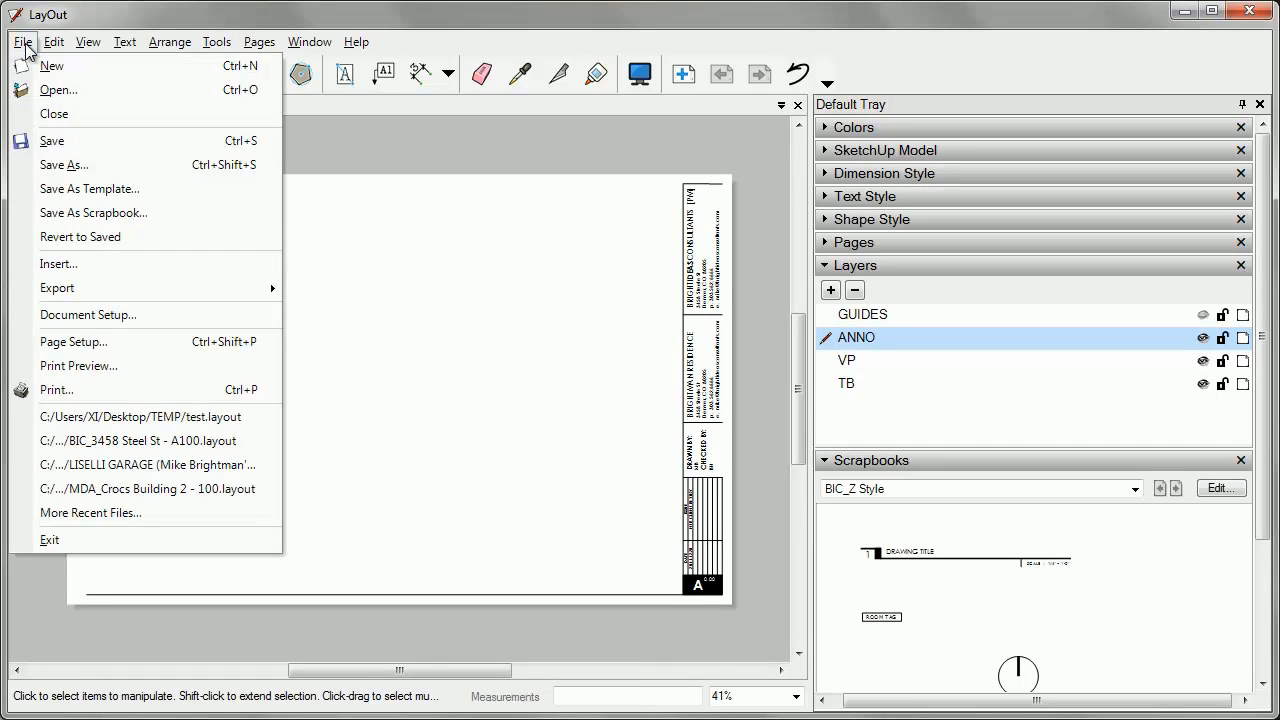
{"action": "left_click", "coordinate": [56, 90]}
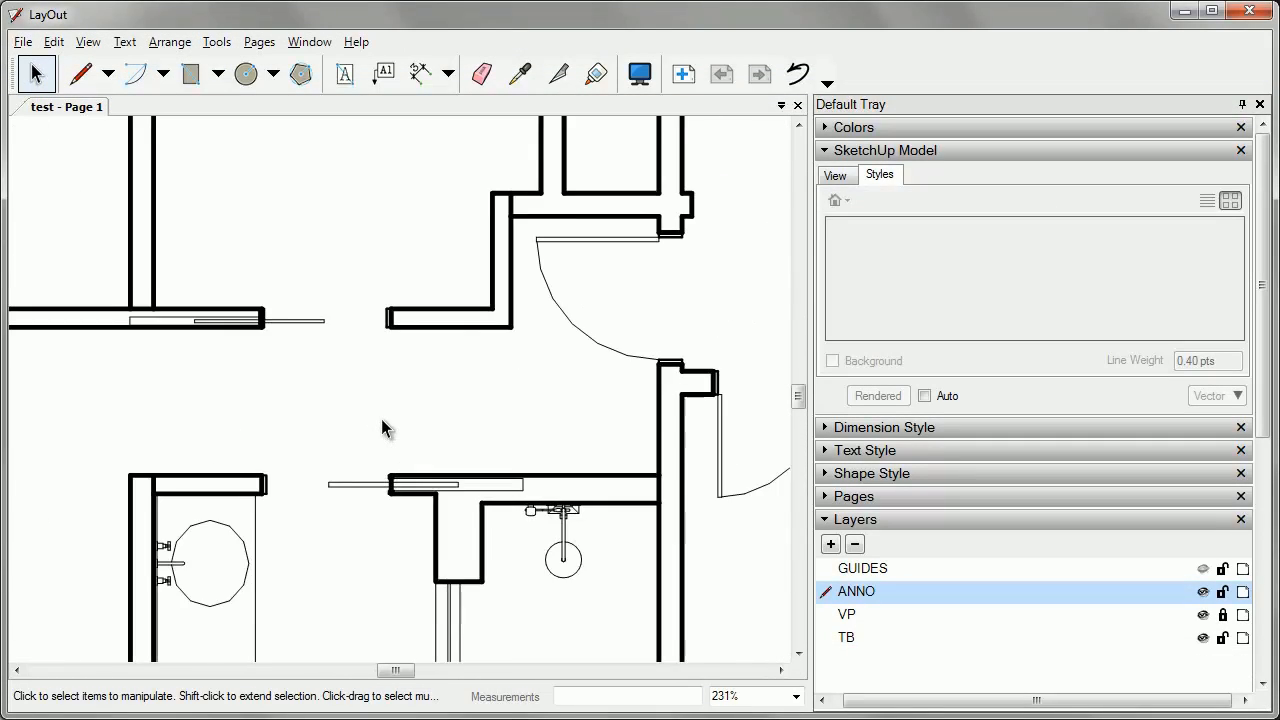
{"action": "left_click", "coordinate": [416, 74]}
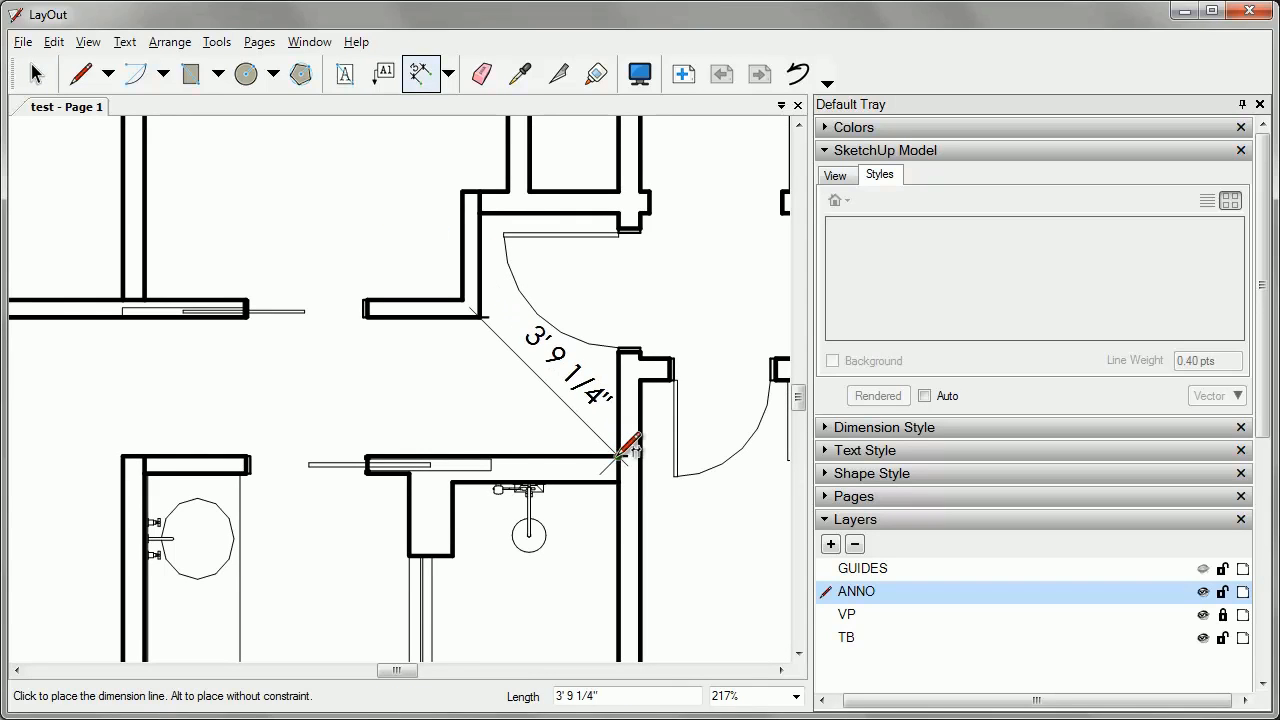
Step: Add a 'NEW DOOR' label with leader at the door and a 'MASTER B' label
{"action": "left_click", "coordinate": [384, 74]}
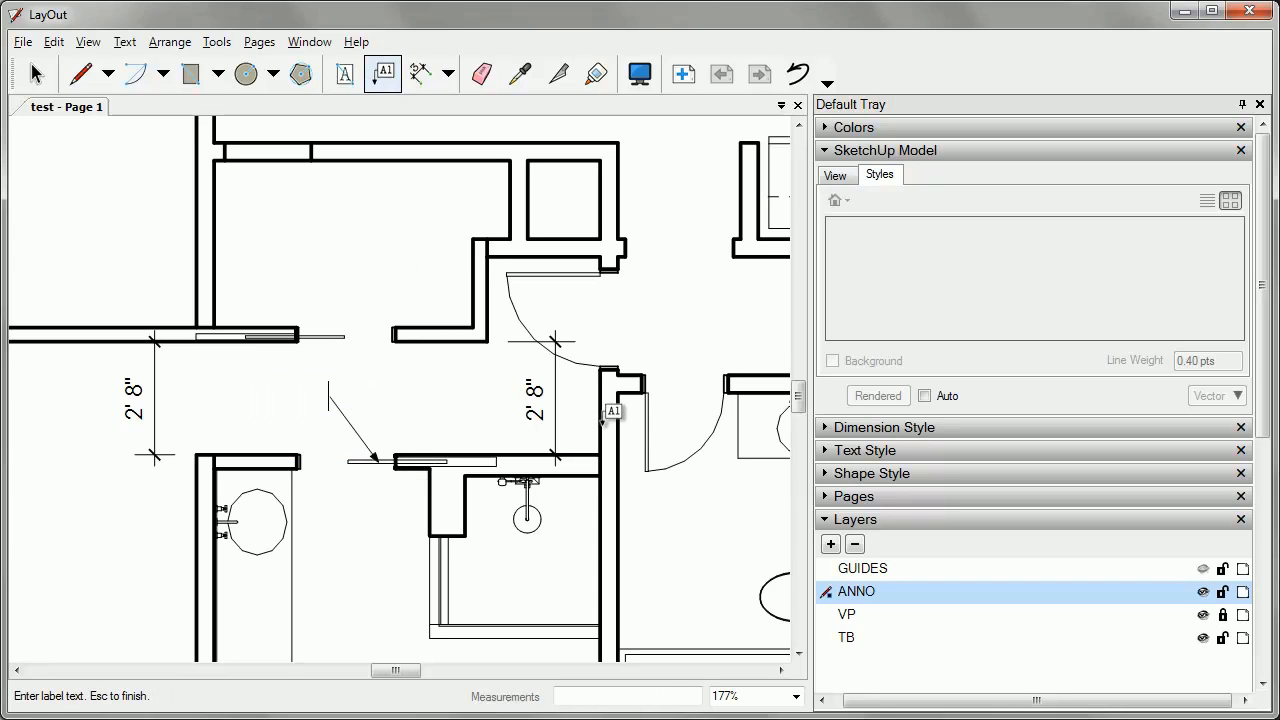
{"action": "type", "text": "NEW DOOR"}
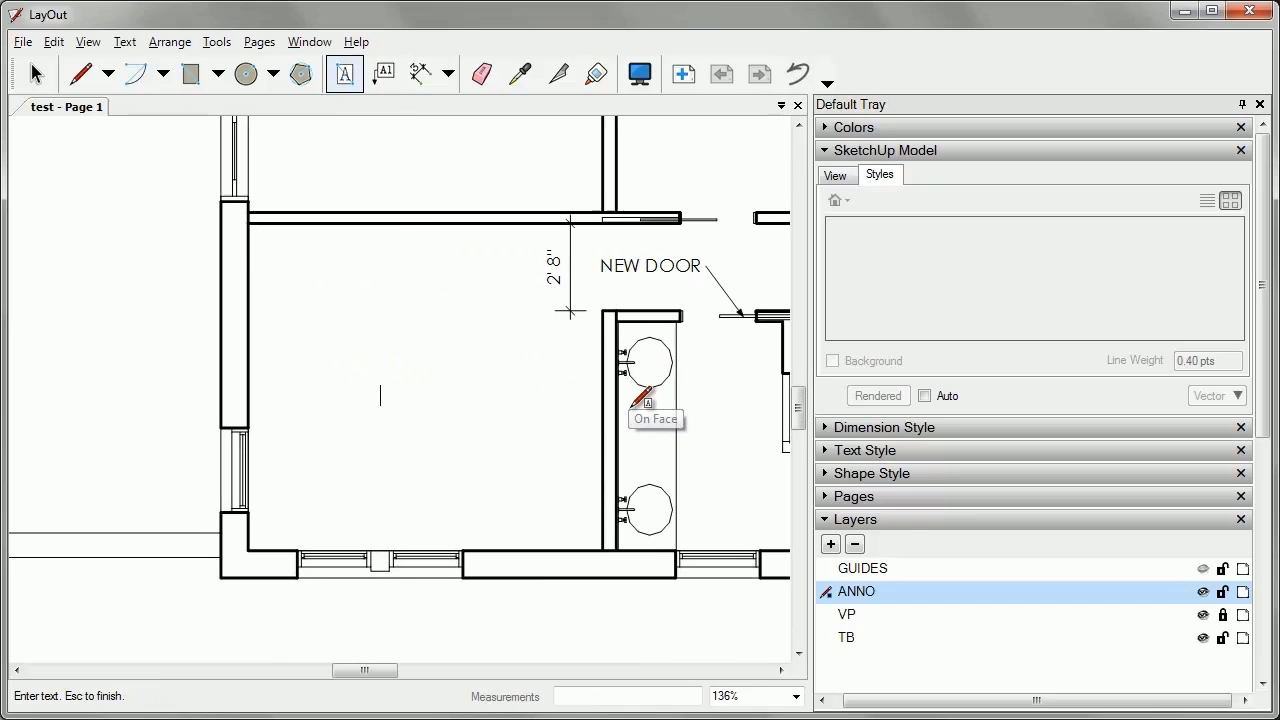
{"action": "type", "text": "MASTER B"}
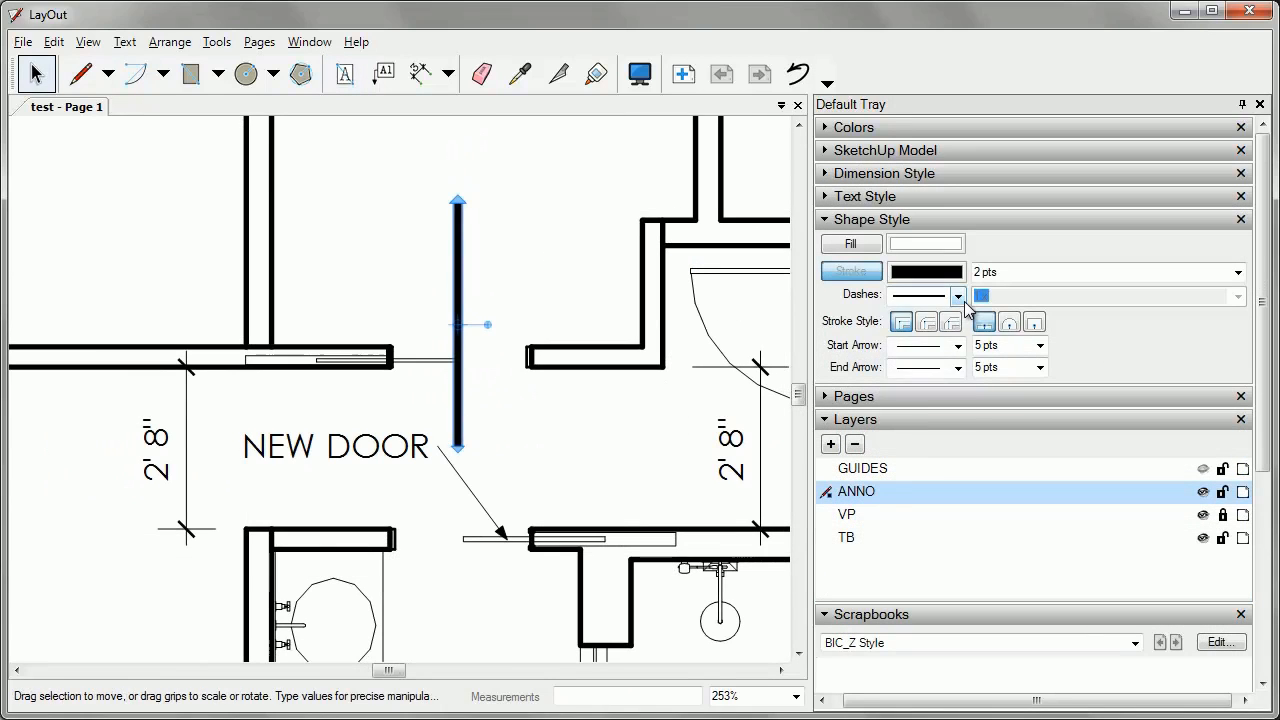
Step: Give the new door line a dashed pattern with a 0.60 pt stroke width
{"action": "left_click", "coordinate": [924, 296]}
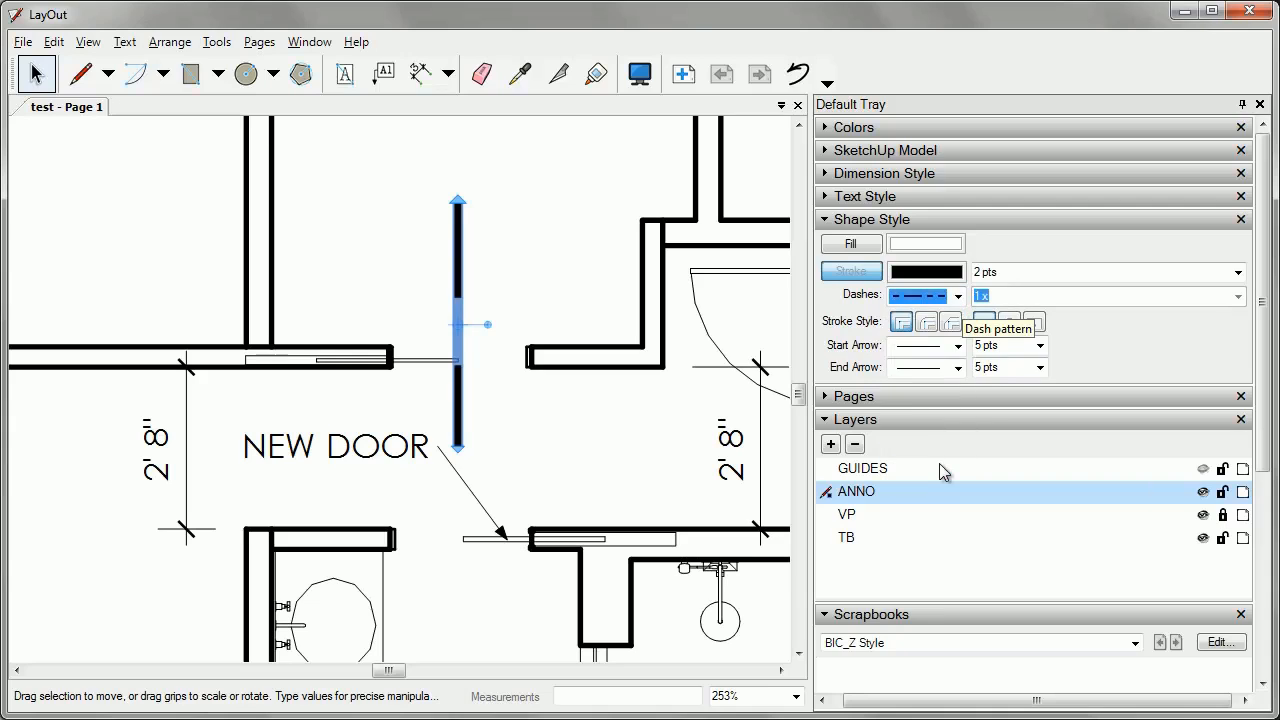
{"action": "left_click", "coordinate": [1238, 272]}
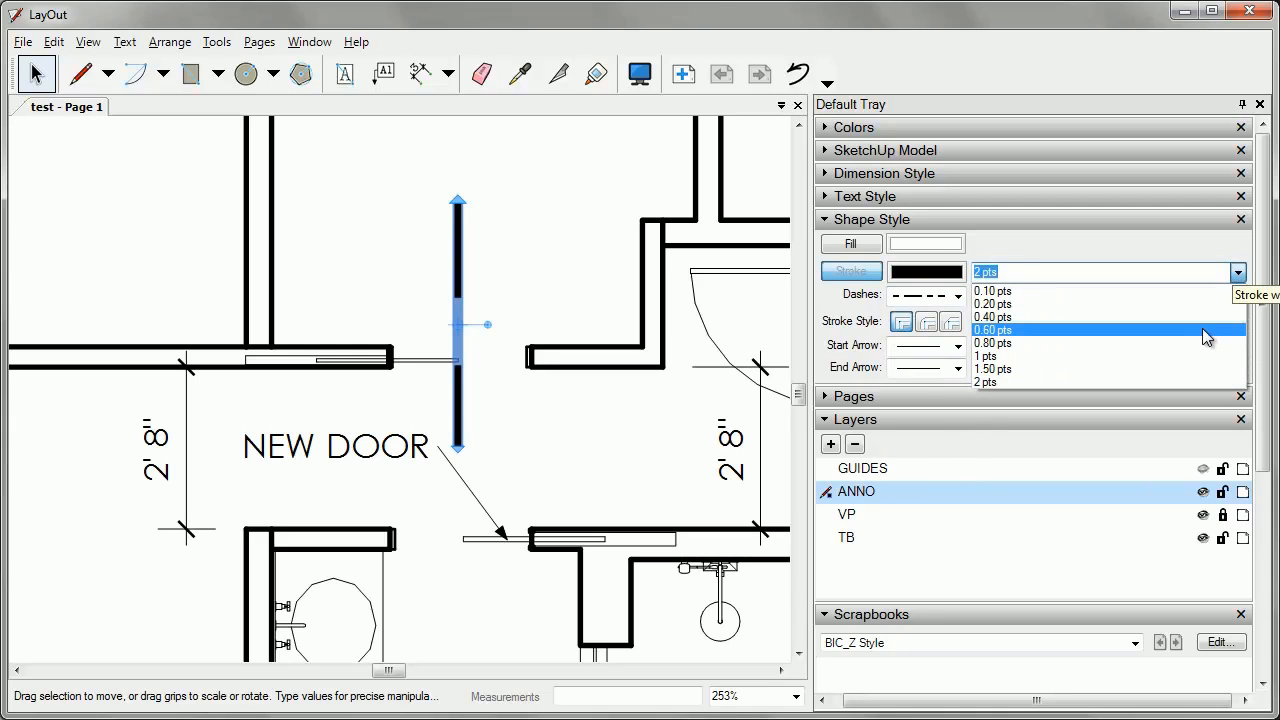
{"action": "left_click", "coordinate": [992, 316]}
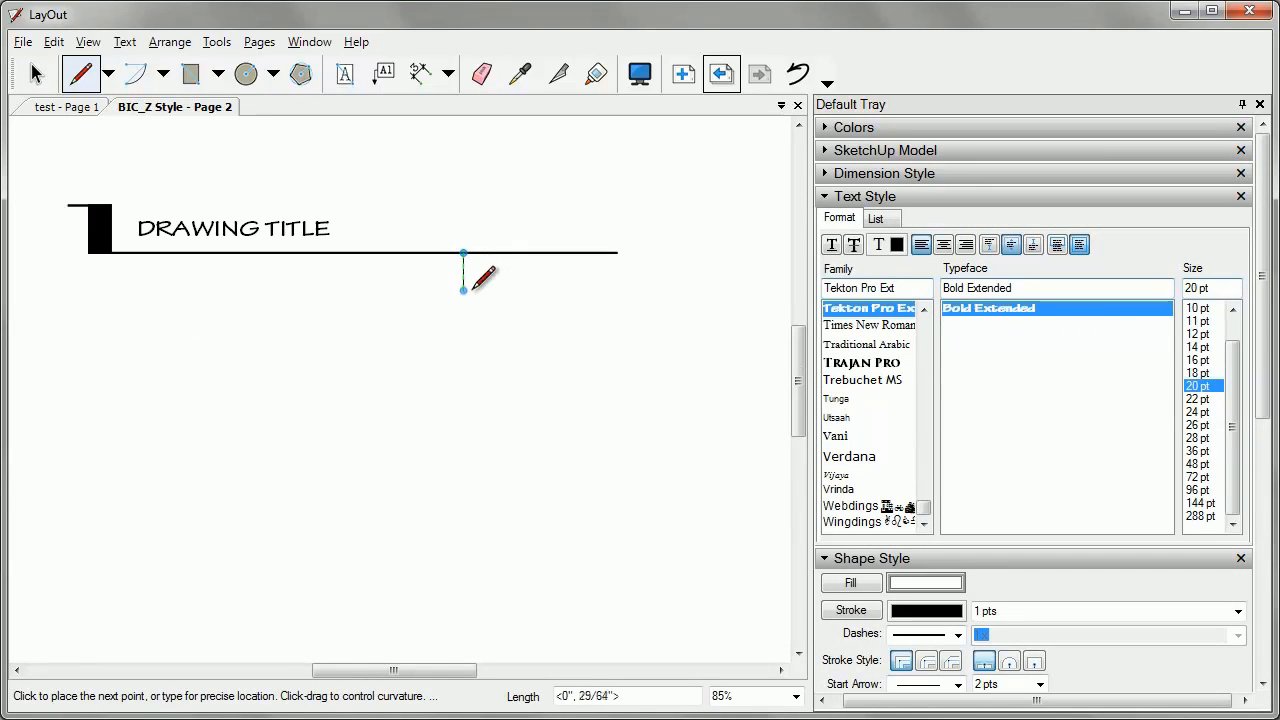
Step: Start a line below the DRAWING TITLE bar on the BIC_Z Style scrapbook page
{"action": "left_click", "coordinate": [66, 106]}
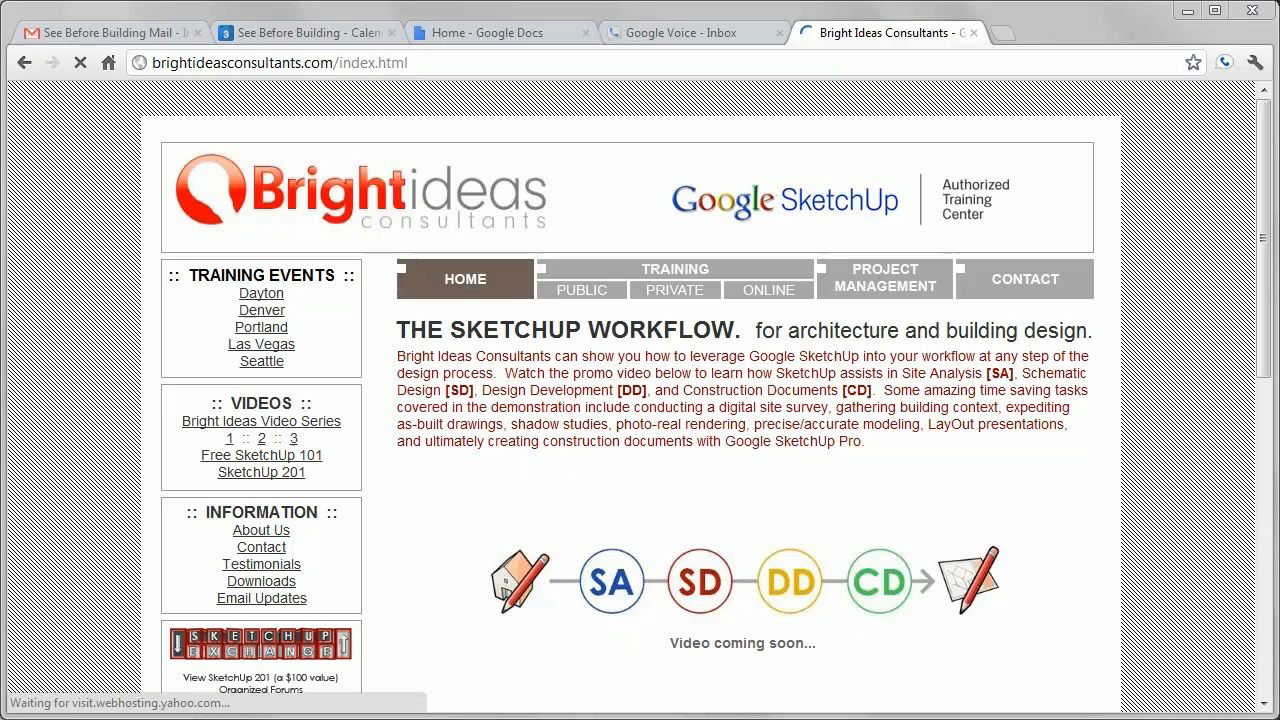
Step: Visit the Contact page and look over the contact form
{"action": "left_click", "coordinate": [1024, 278]}
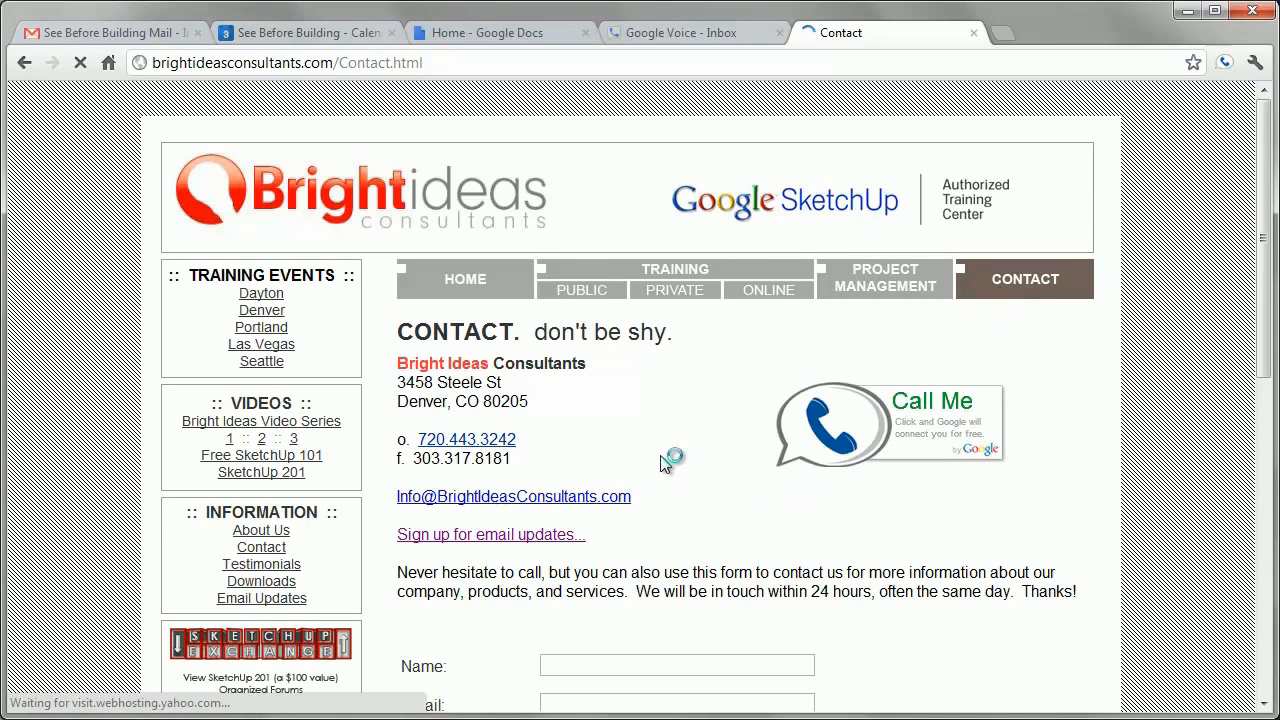
{"action": "scroll", "scroll_direction": "down", "scroll_amount": 3}
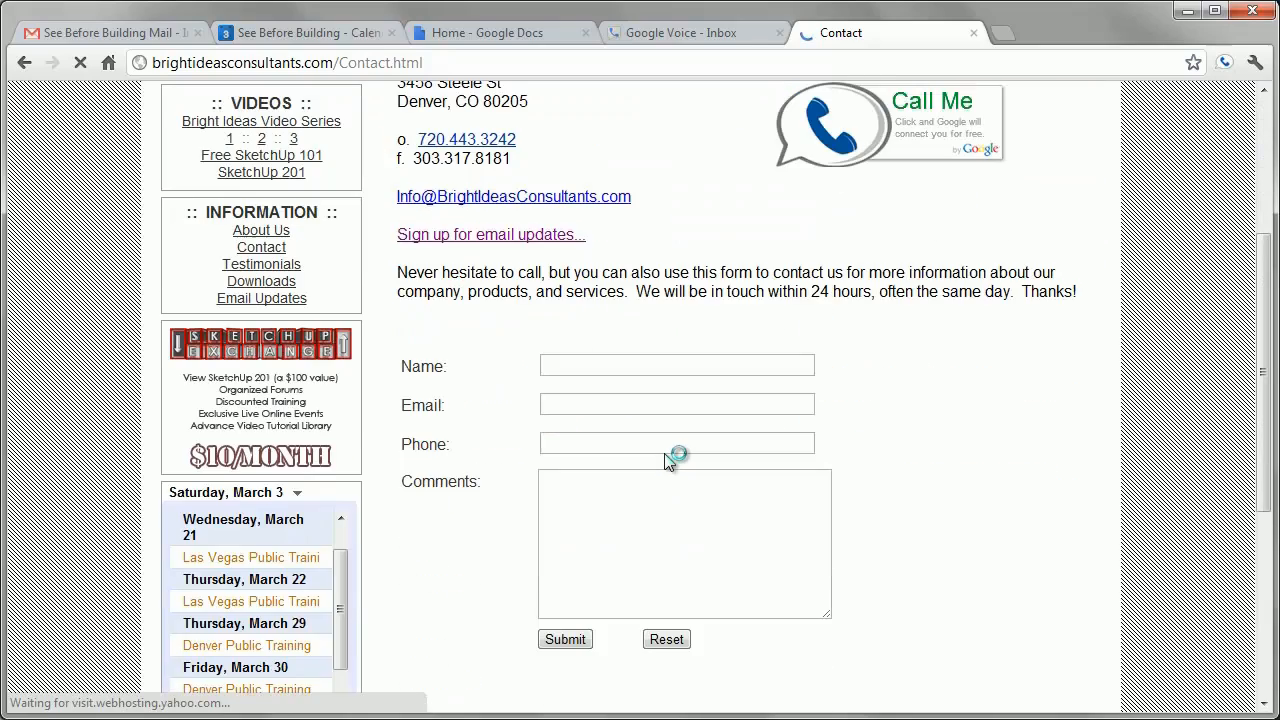
{"action": "scroll", "scroll_direction": "up", "scroll_amount": 3}
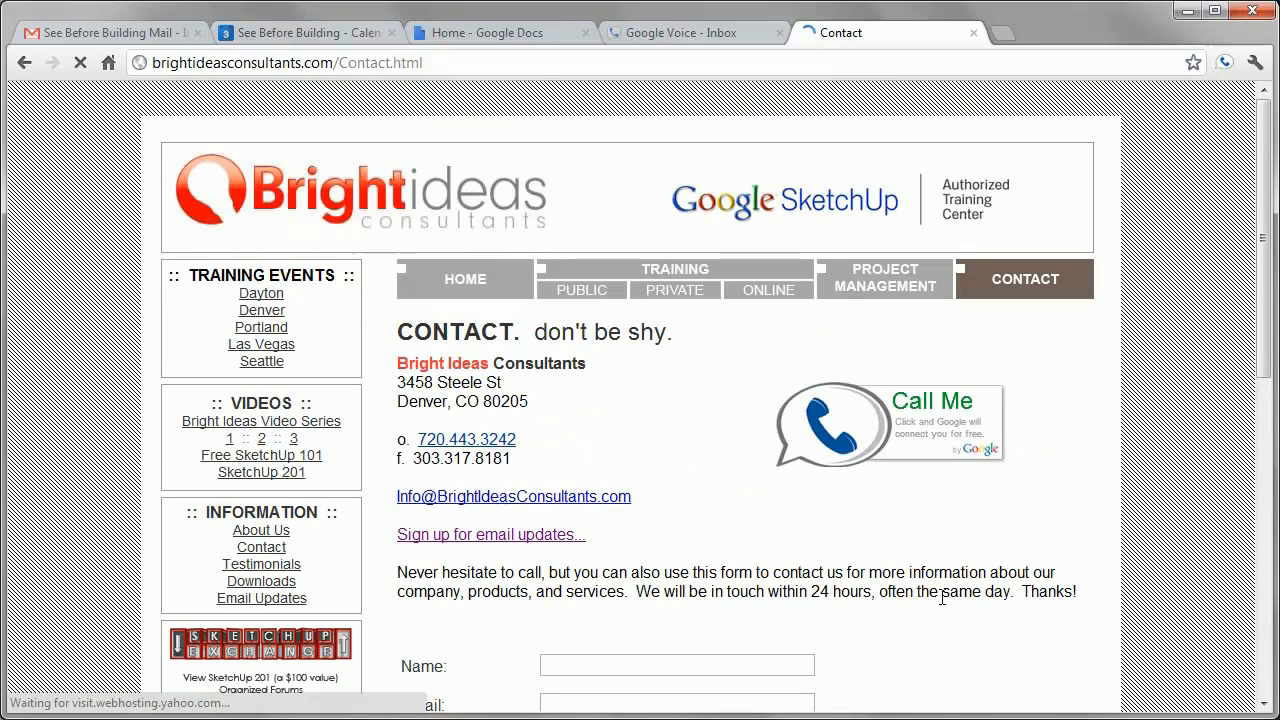
Step: Go through the Public, Private and Online training pages, ending at Free SketchUp 101
{"action": "left_click", "coordinate": [580, 290]}
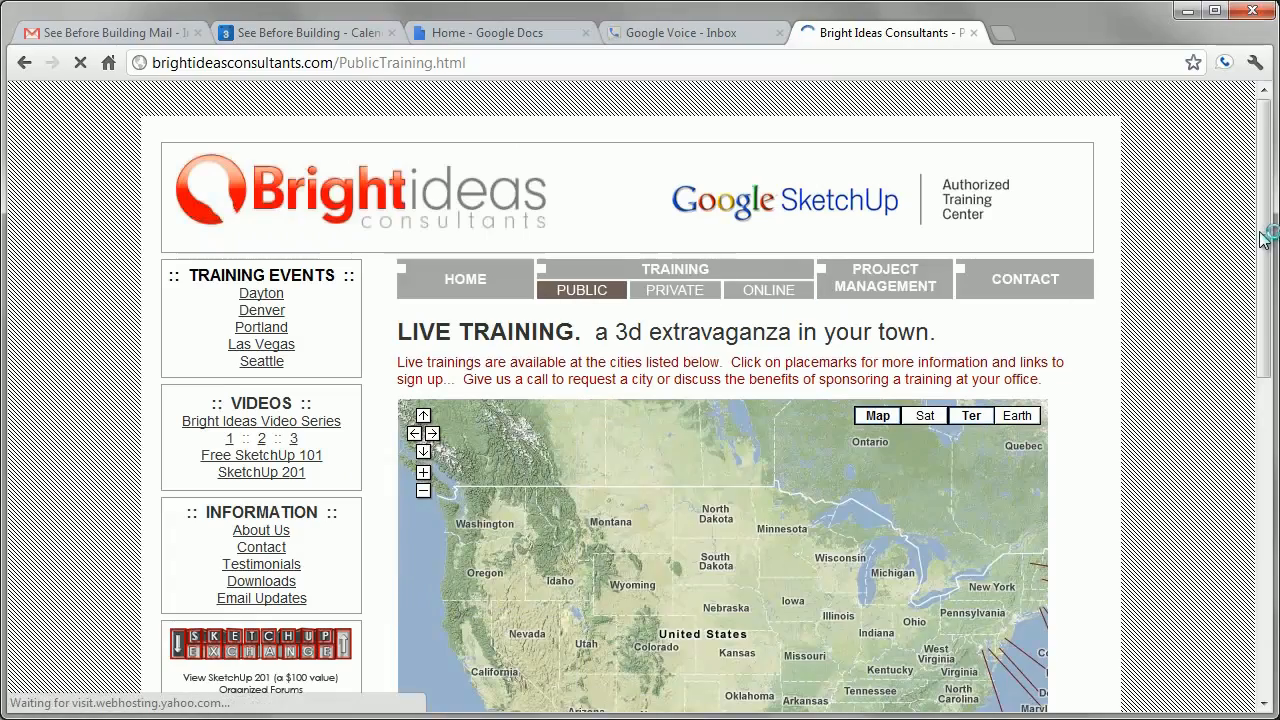
{"action": "left_click", "coordinate": [674, 290]}
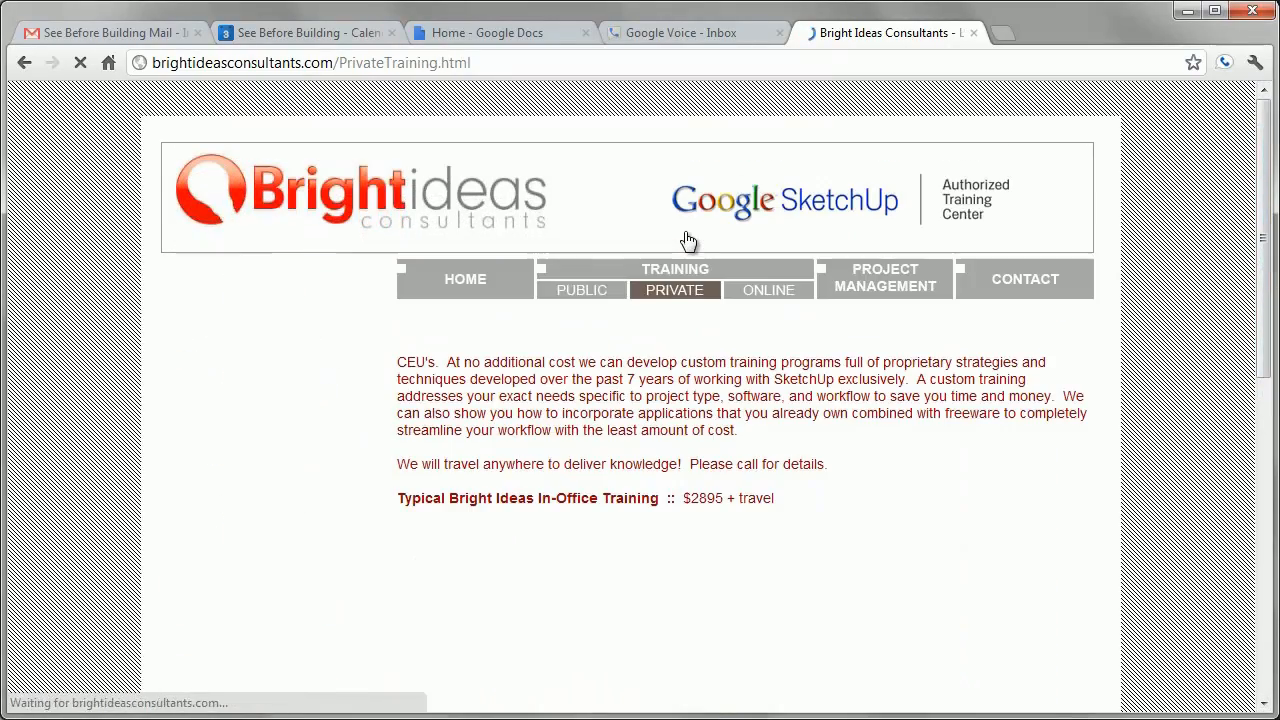
{"action": "left_click", "coordinate": [768, 290]}
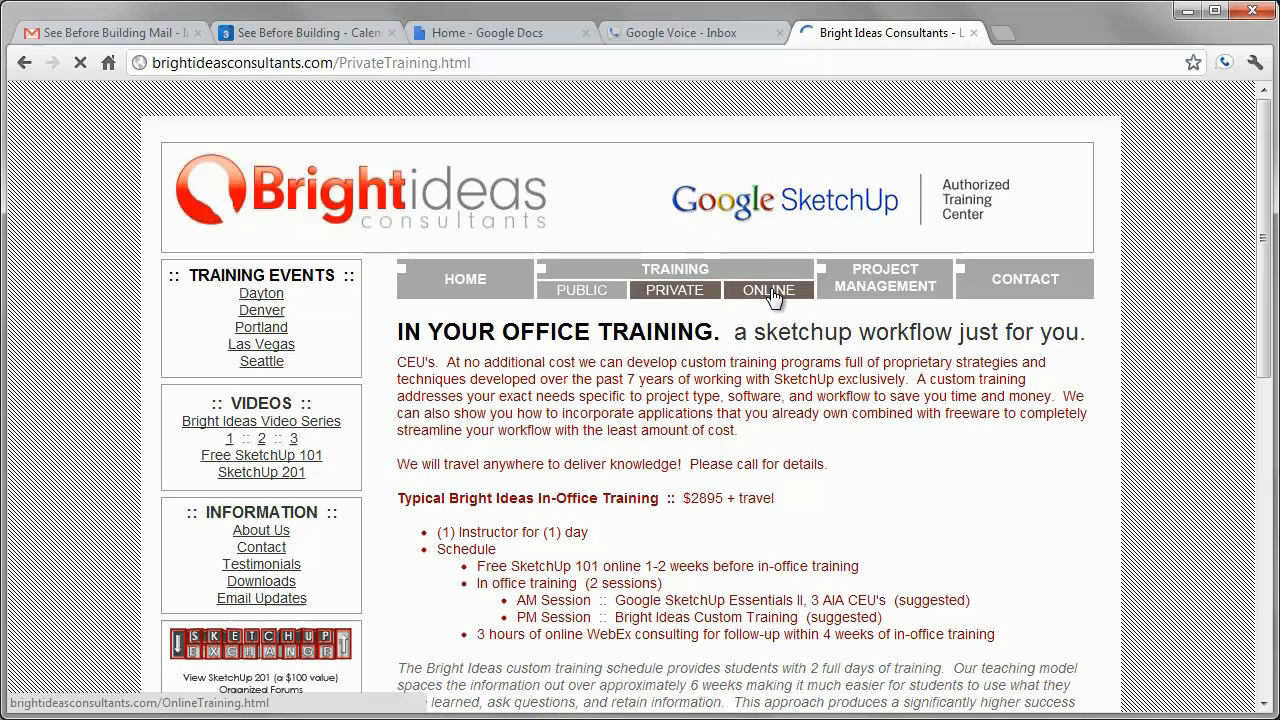
{"action": "left_click", "coordinate": [768, 290]}
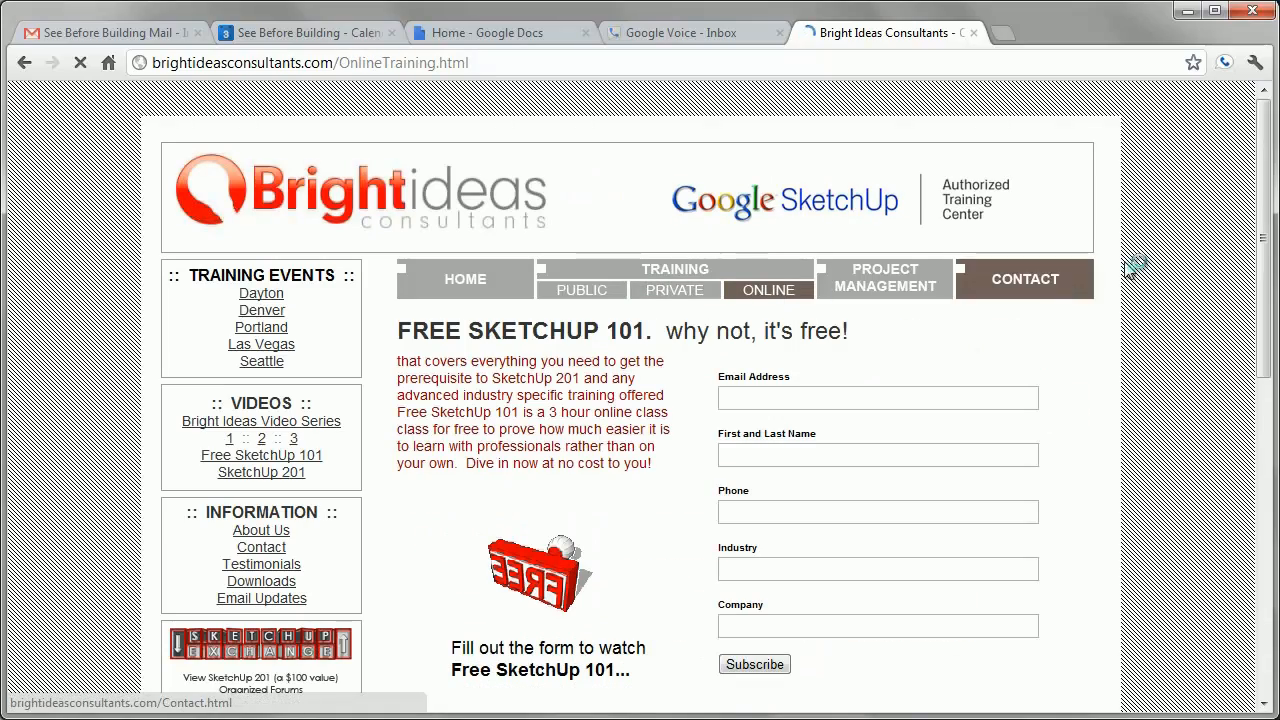
{"action": "scroll", "scroll_direction": "down", "scroll_amount": 3}
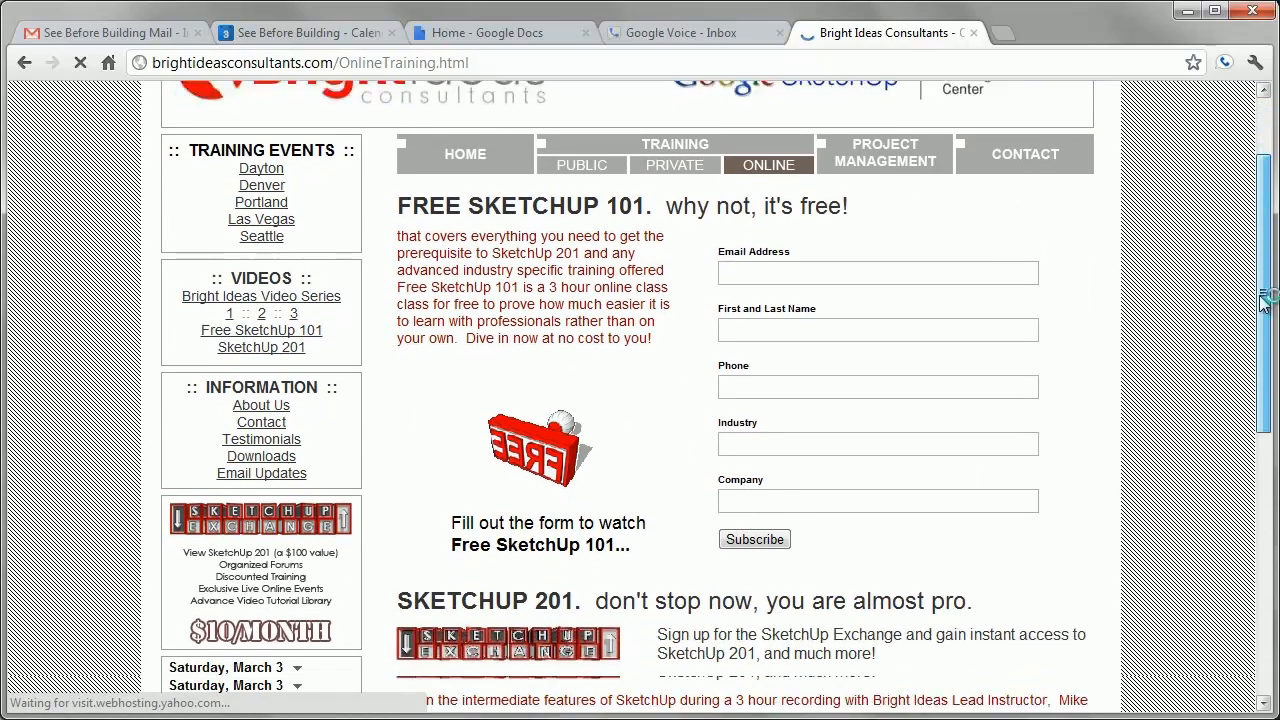